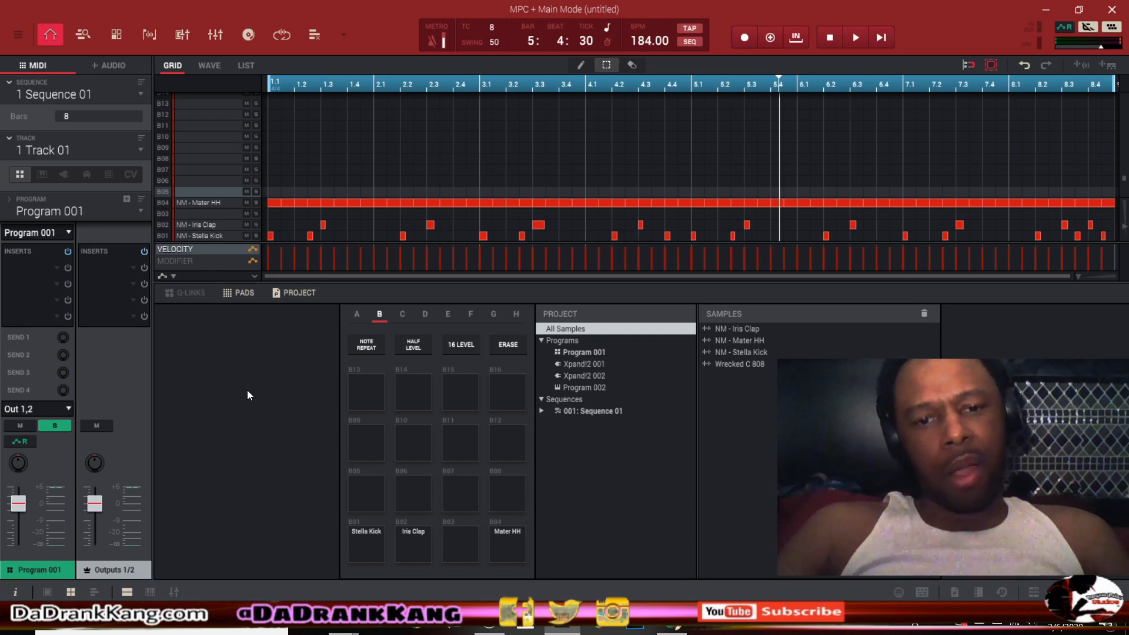
pyautogui.moveTo(251, 391)
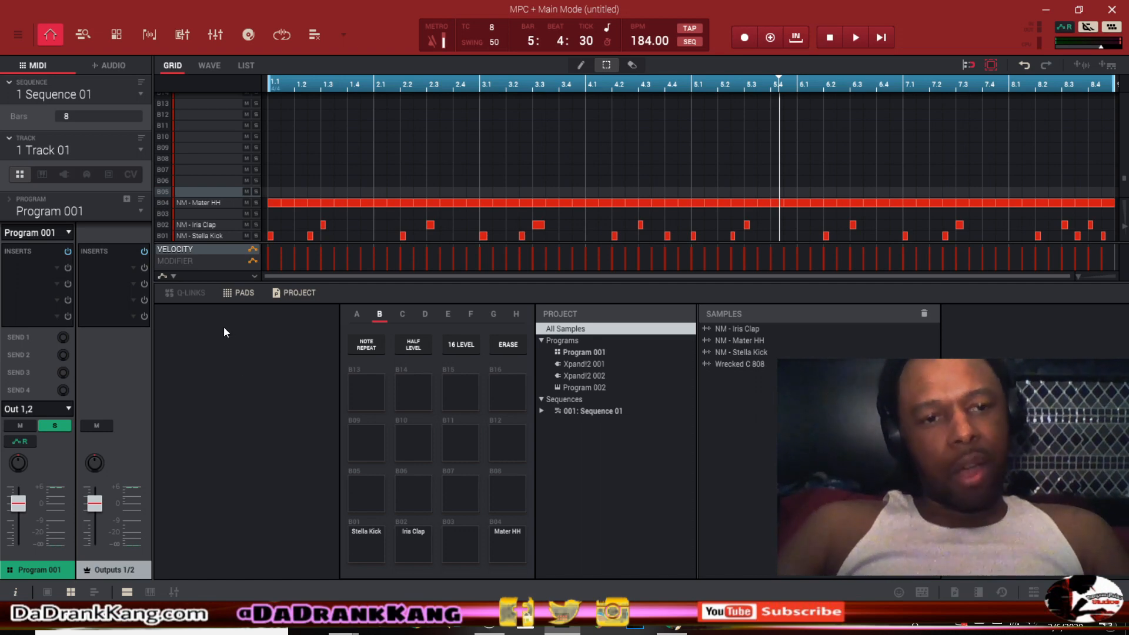
pyautogui.moveTo(265, 374)
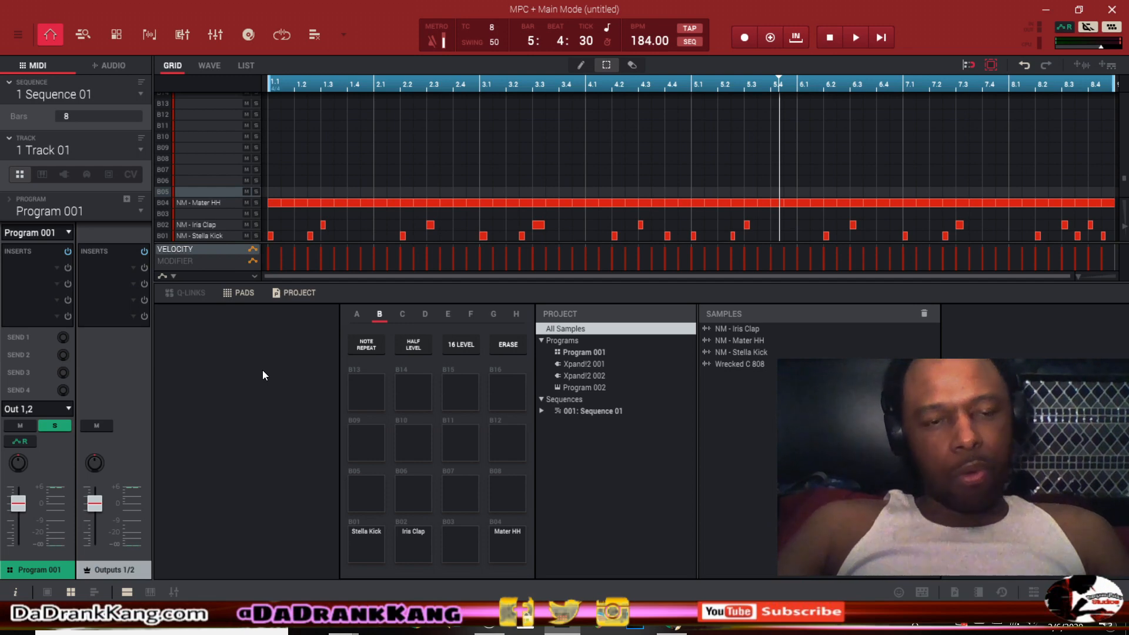
pyautogui.moveTo(212, 360)
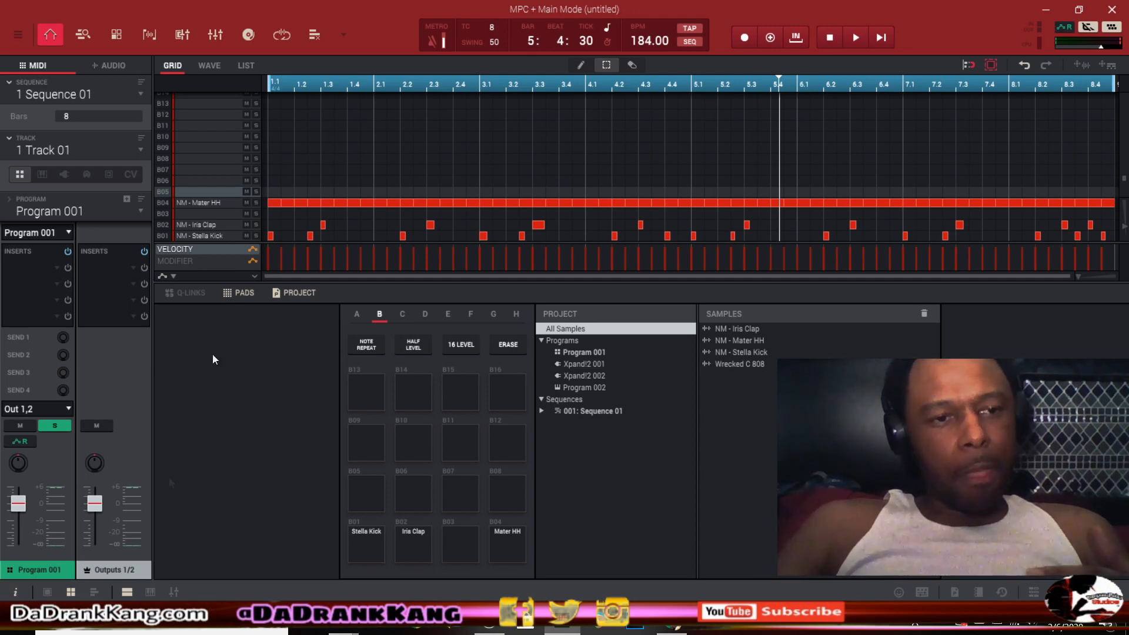
pyautogui.moveTo(112, 218)
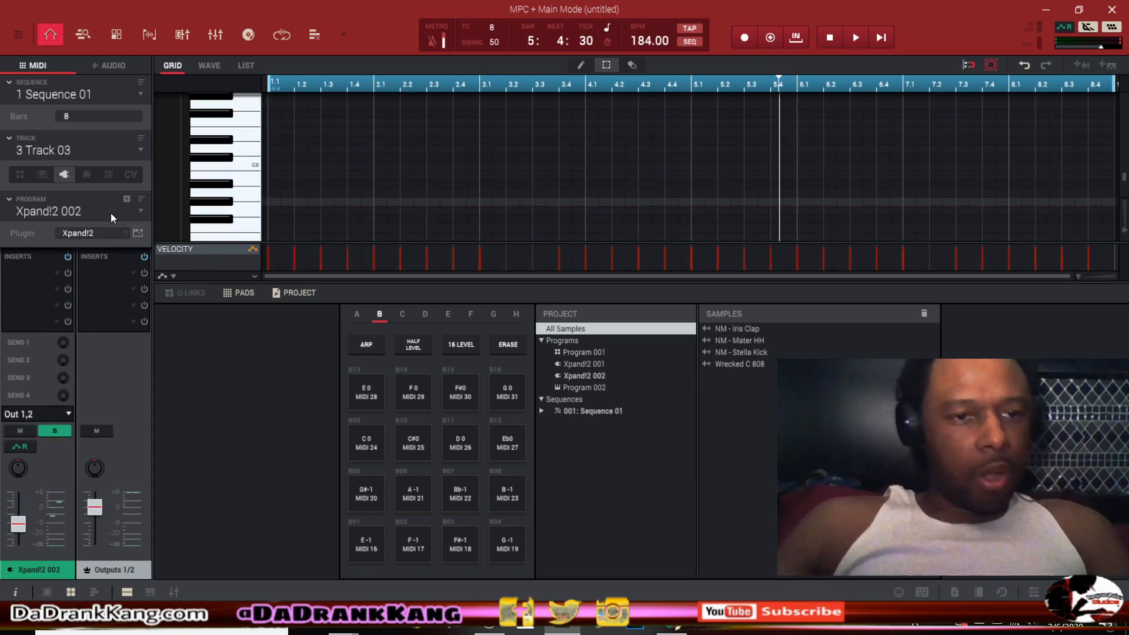
# - Play the Track 01 drum pattern from the start, then stop playback
pyautogui.click(855, 38)
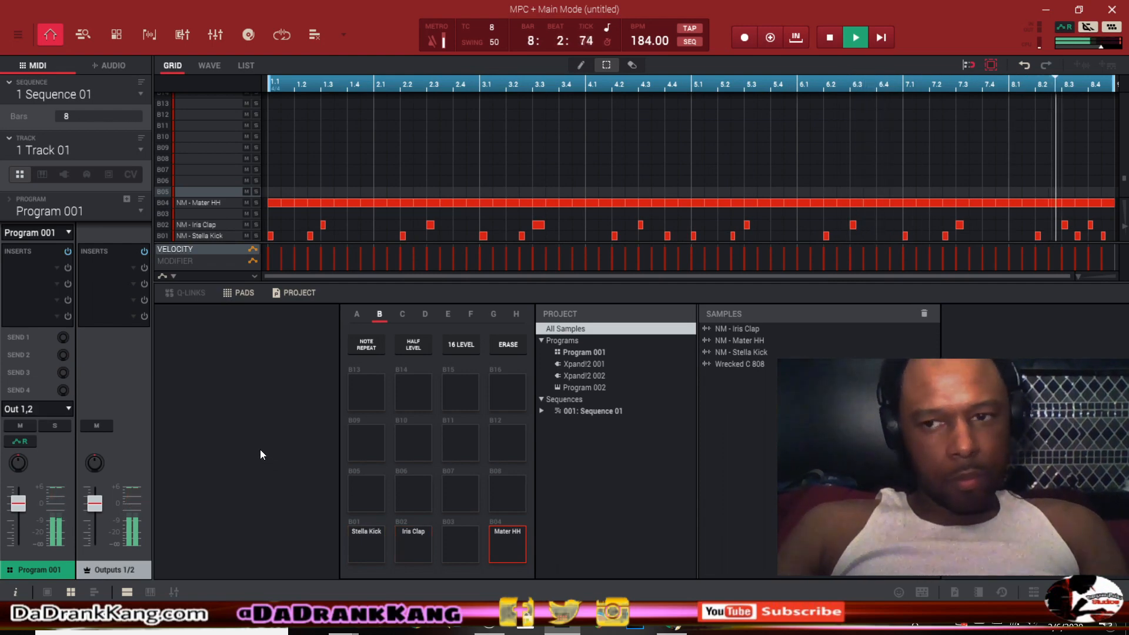
pyautogui.click(828, 38)
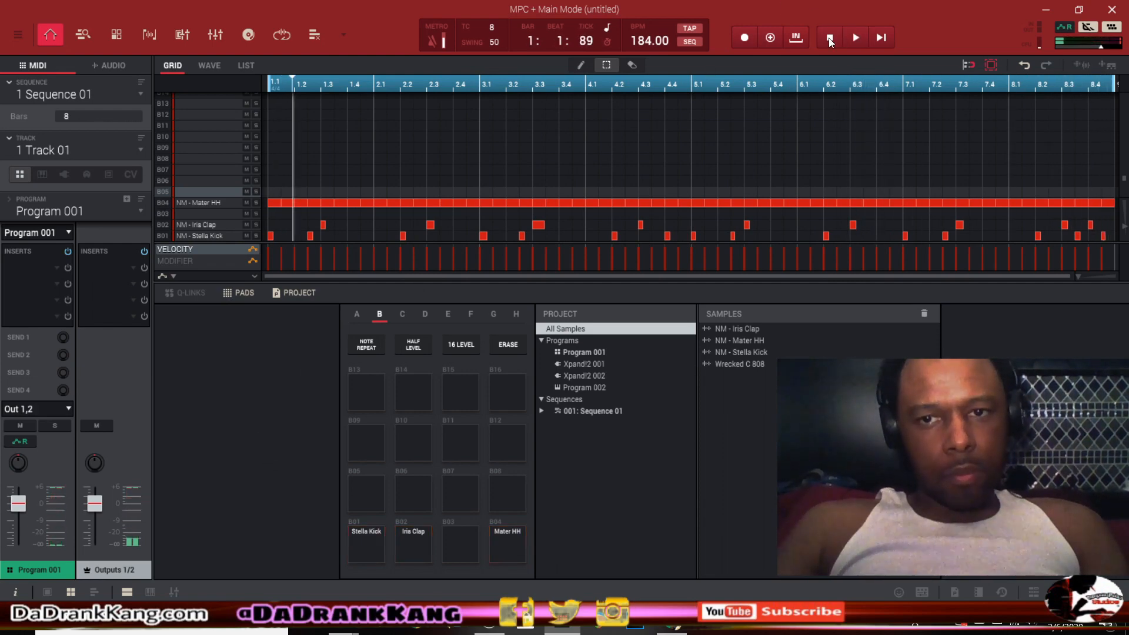
pyautogui.click(828, 37)
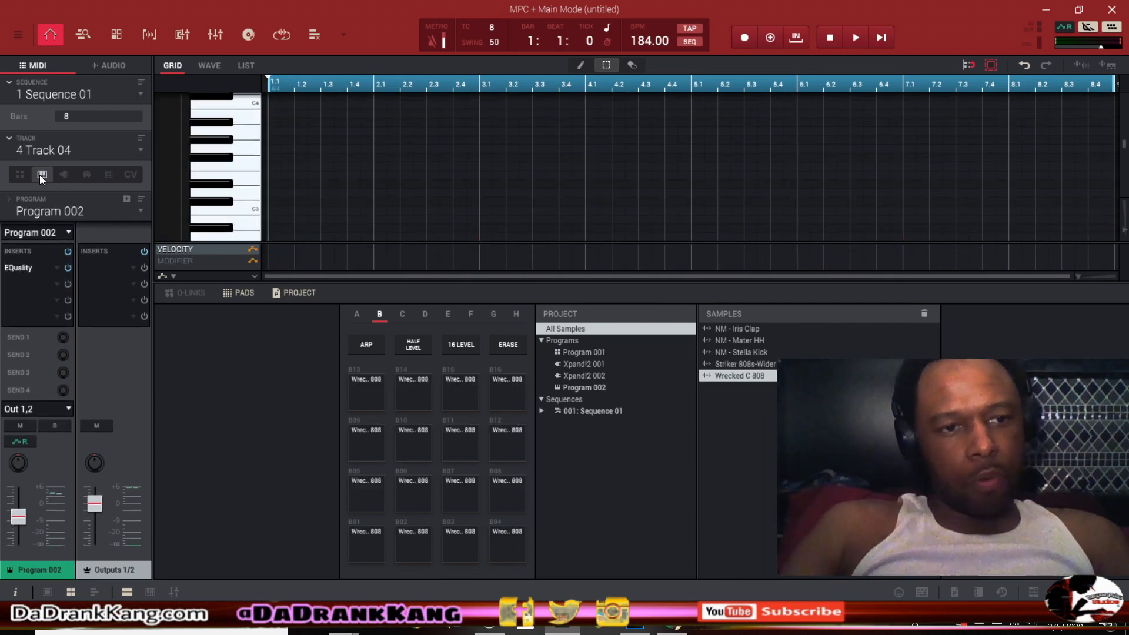
pyautogui.moveTo(41, 176)
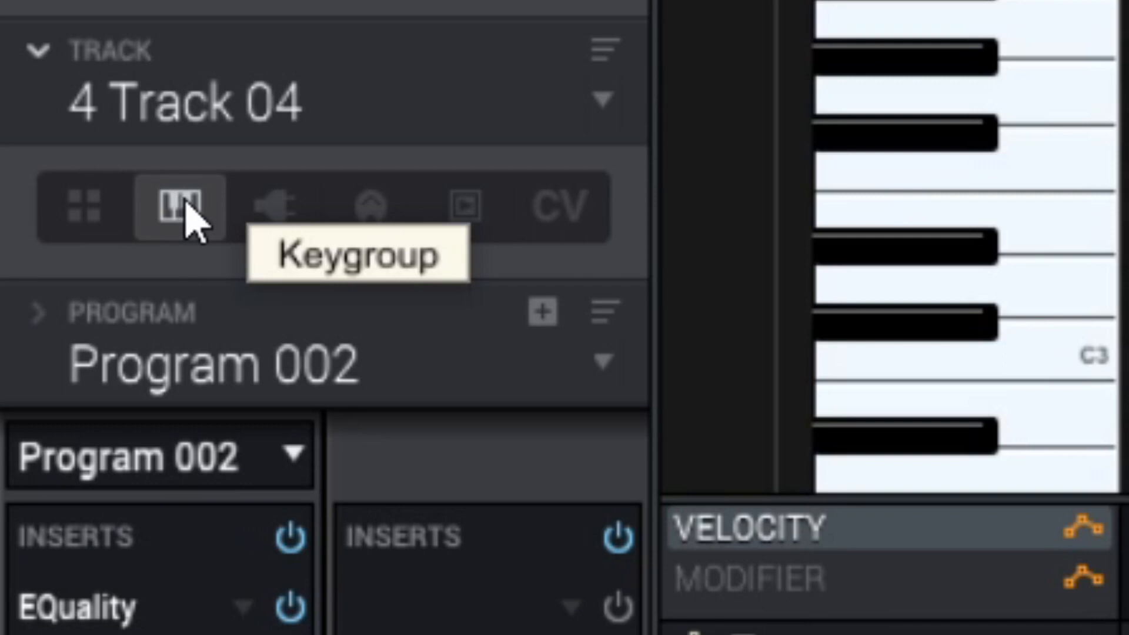
pyautogui.moveTo(133, 224)
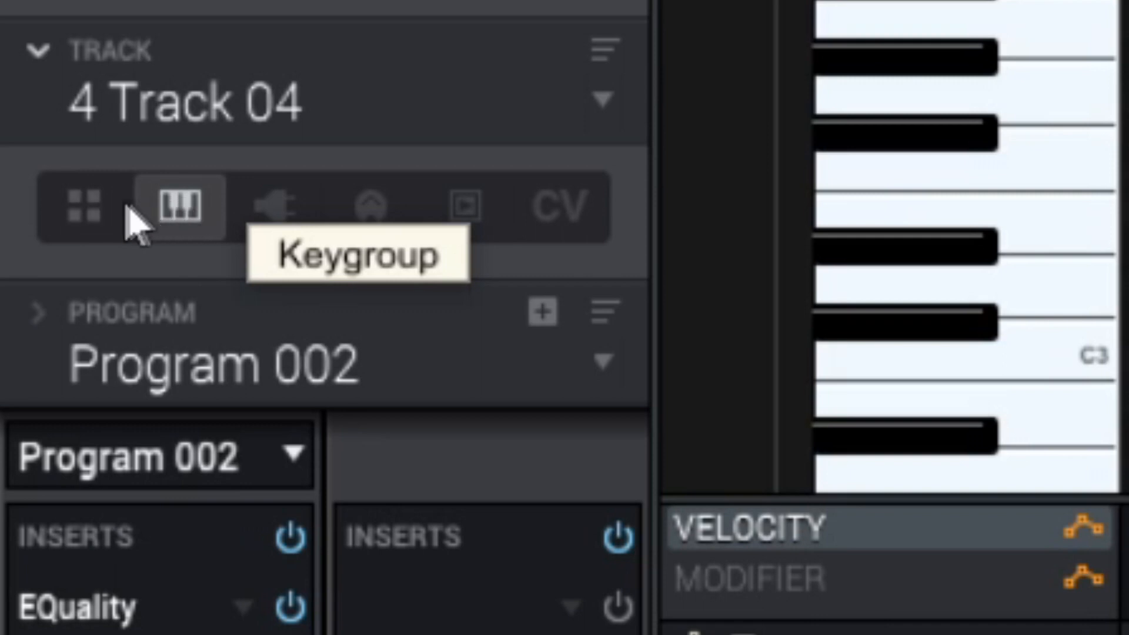
pyautogui.moveTo(274, 223)
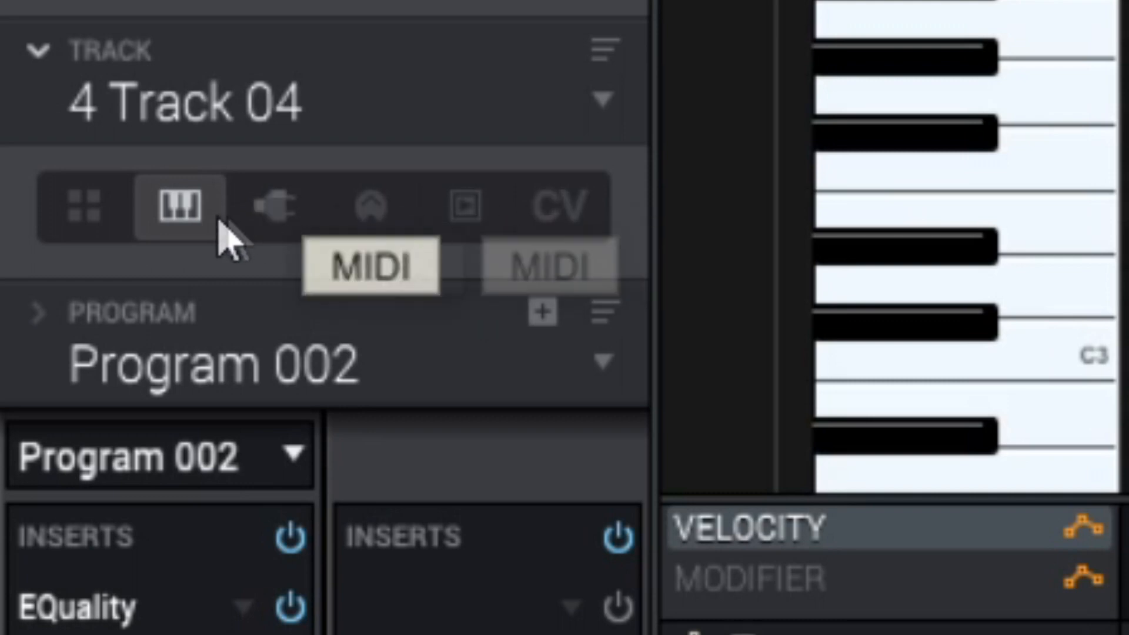
pyautogui.moveTo(186, 238)
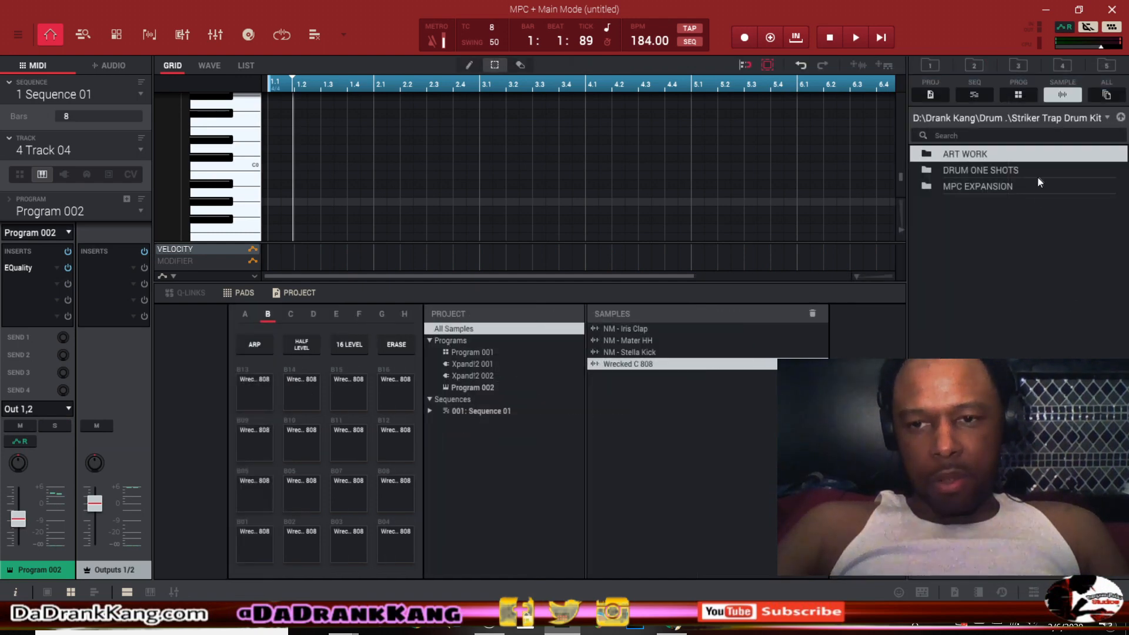
pyautogui.moveTo(1008, 151)
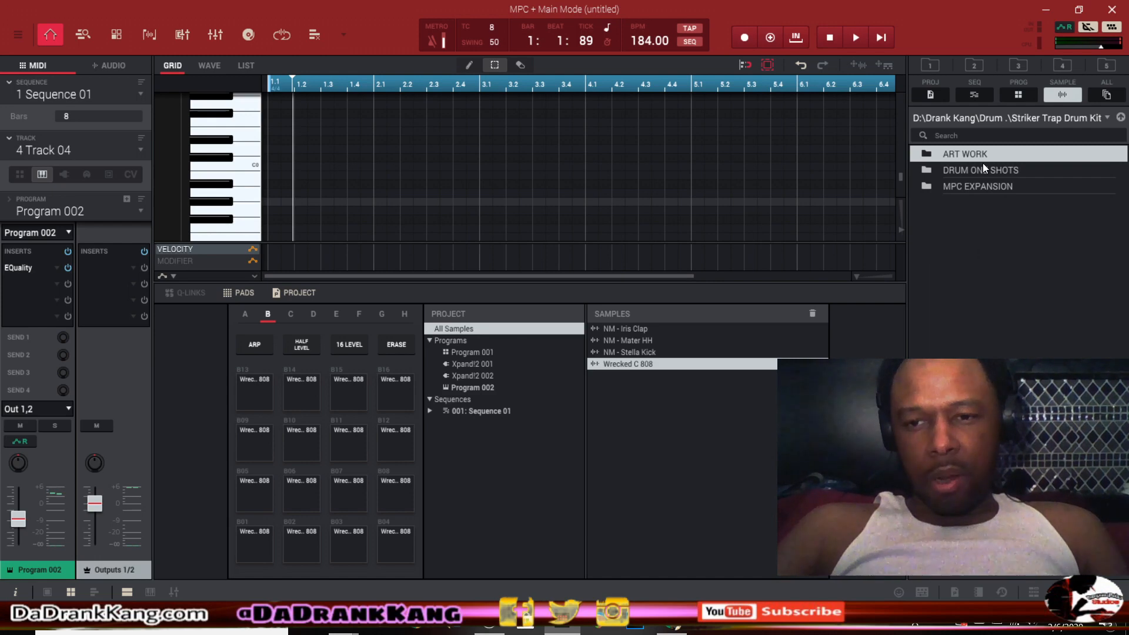
pyautogui.moveTo(935, 211)
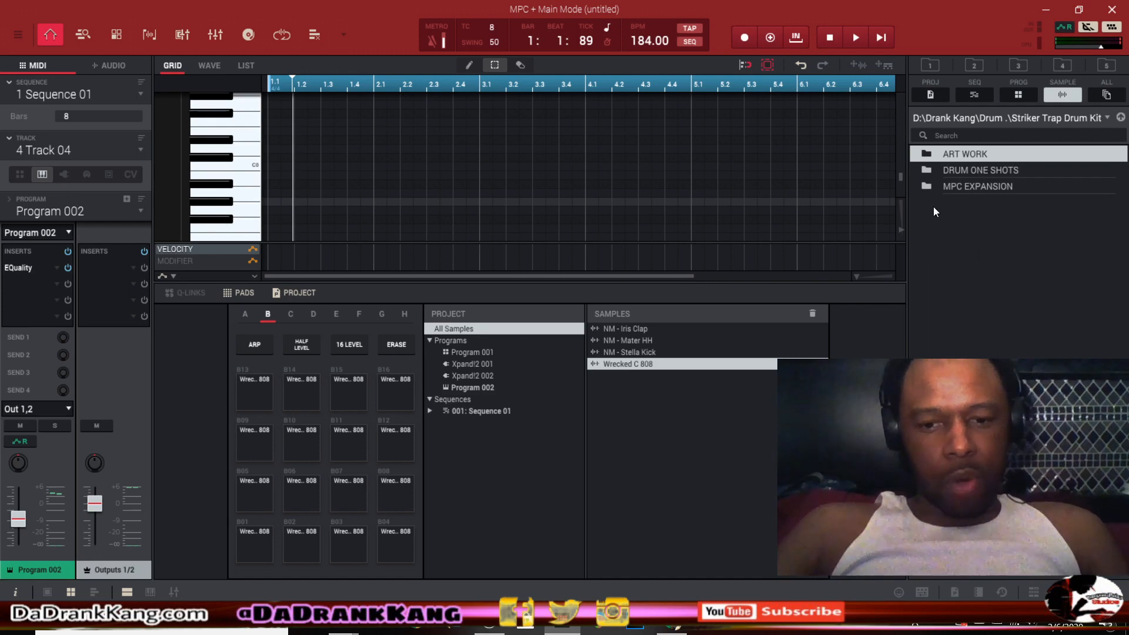
pyautogui.moveTo(622, 516)
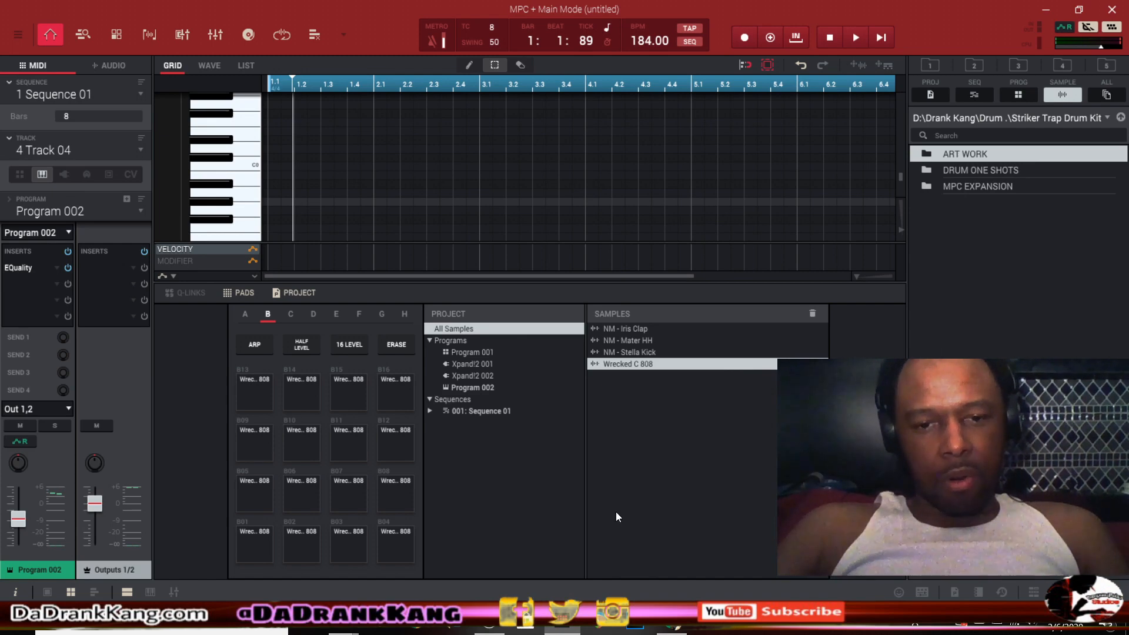
pyautogui.moveTo(557, 533)
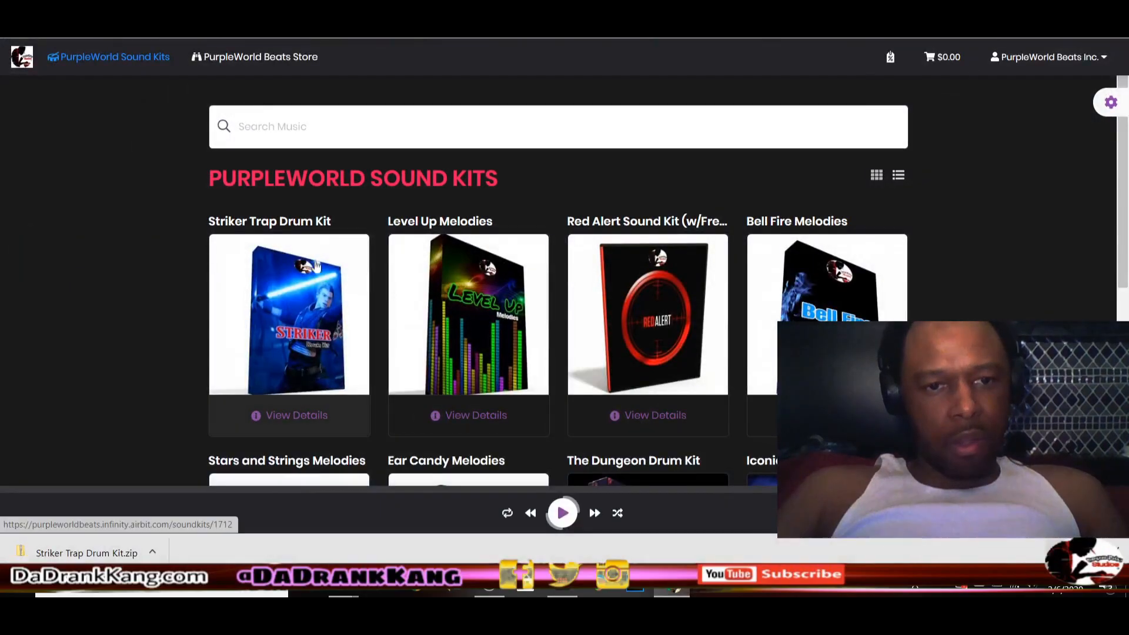
pyautogui.moveTo(310, 317)
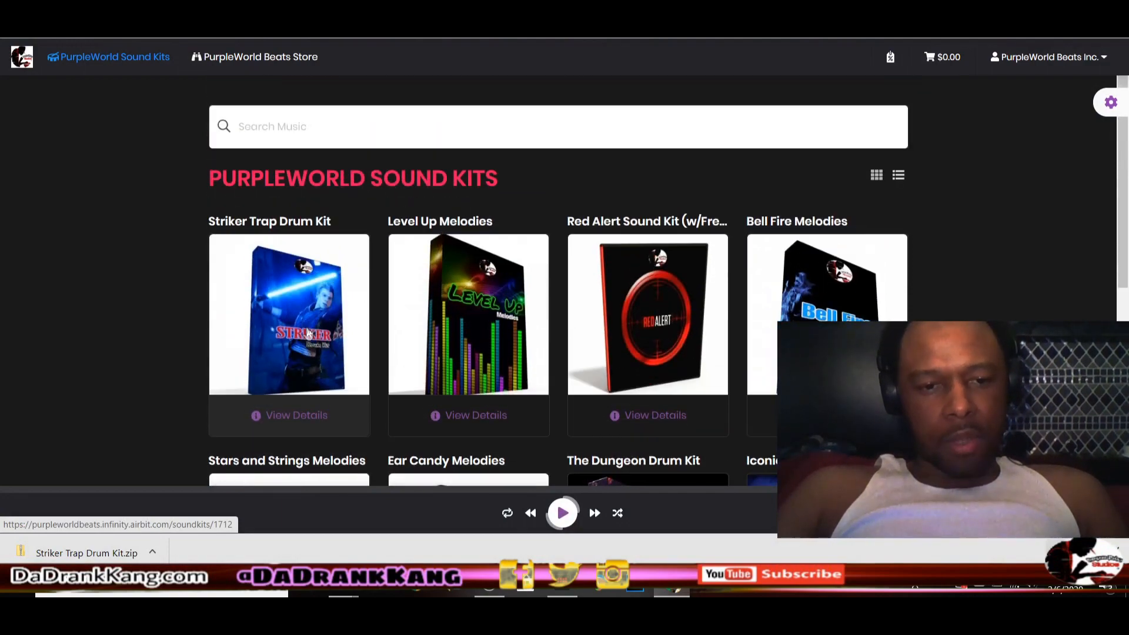
# - Show the PurpleWorld Sound Kits store page with the Striker Trap Drum Kit
pyautogui.click(296, 415)
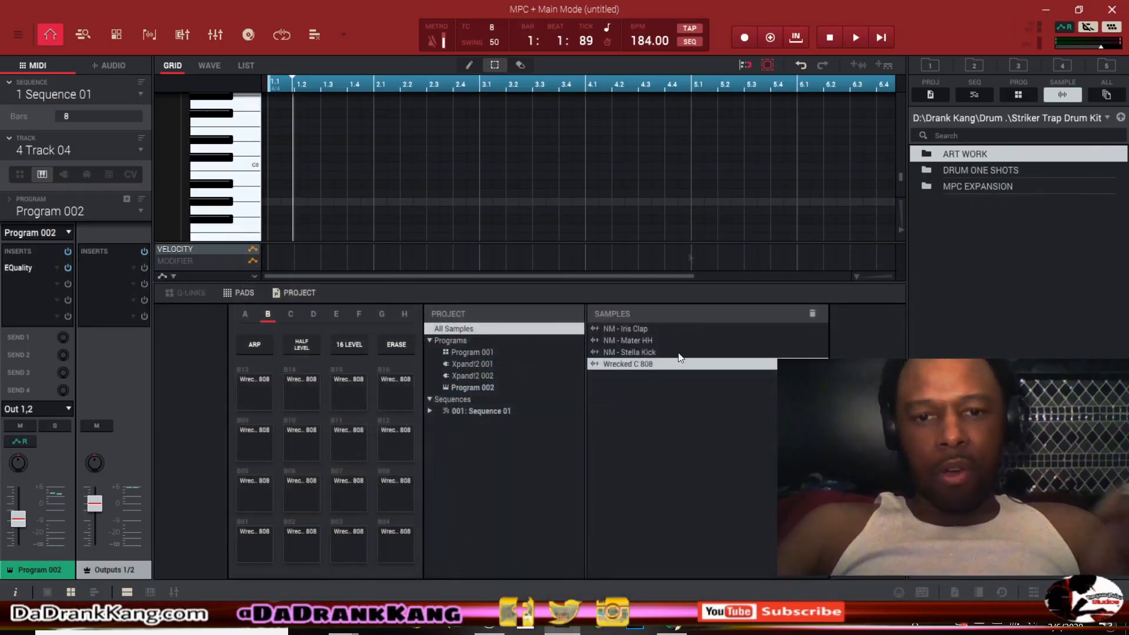
pyautogui.moveTo(678, 358)
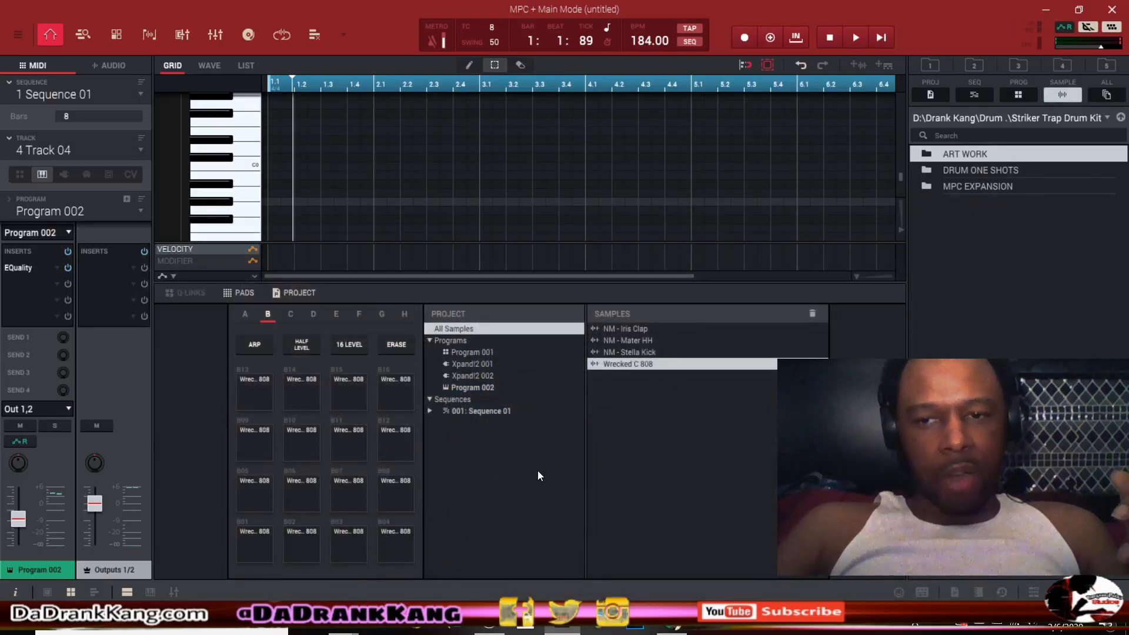
pyautogui.moveTo(348, 612)
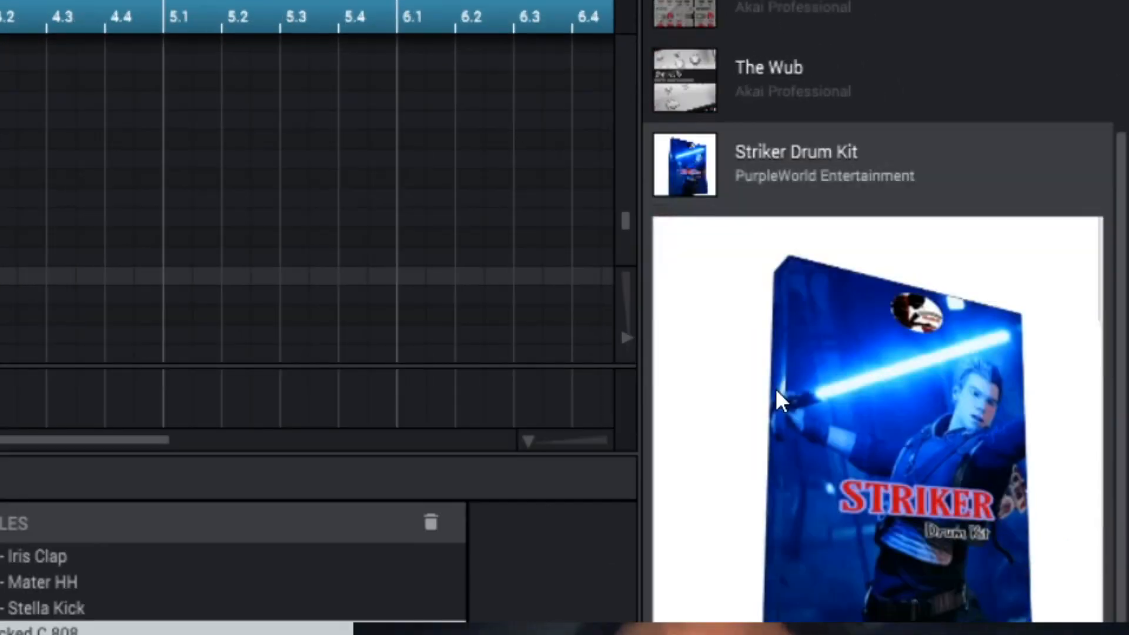
# - Expand the Striker Drum Kit's Samples list and browse its folders, toggling Striker 808s open and closed
pyautogui.scroll(-3)
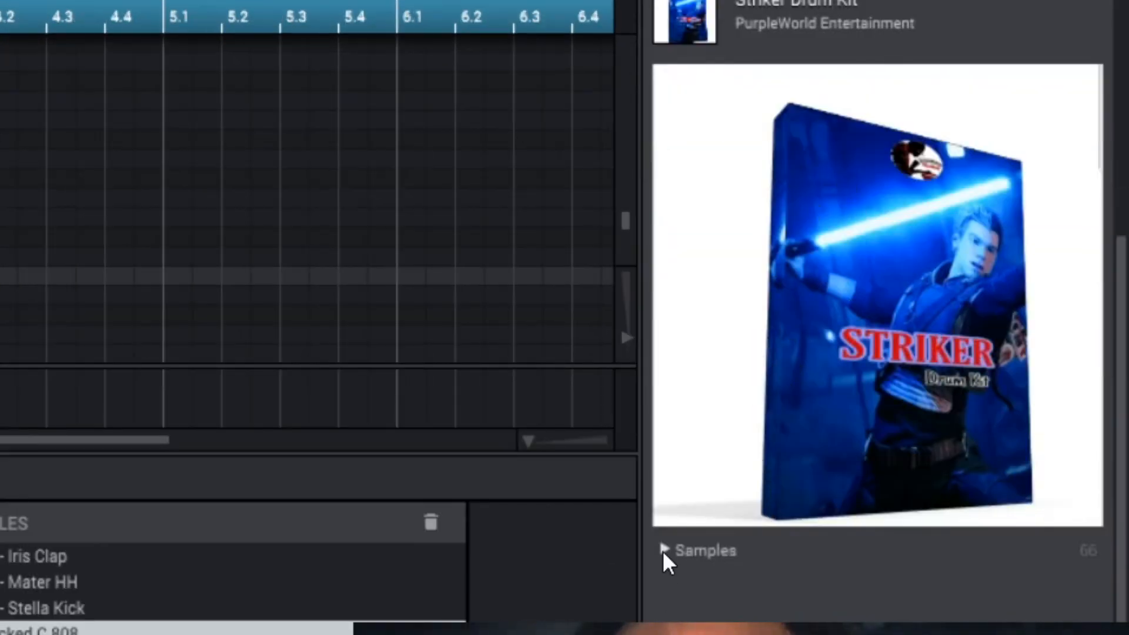
pyautogui.click(663, 551)
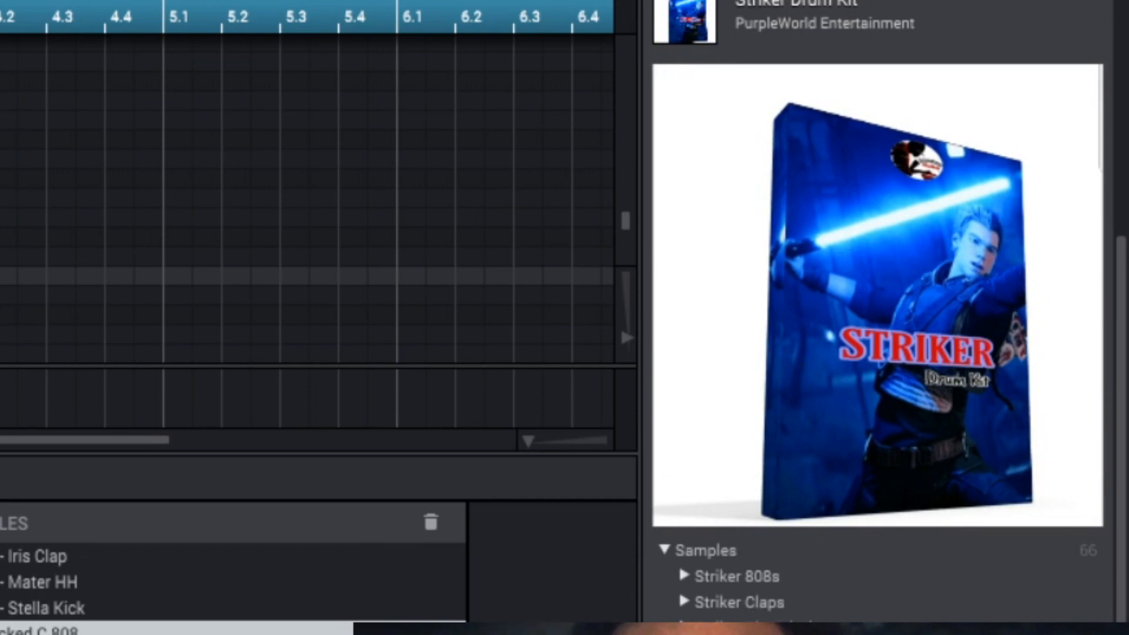
pyautogui.click(688, 576)
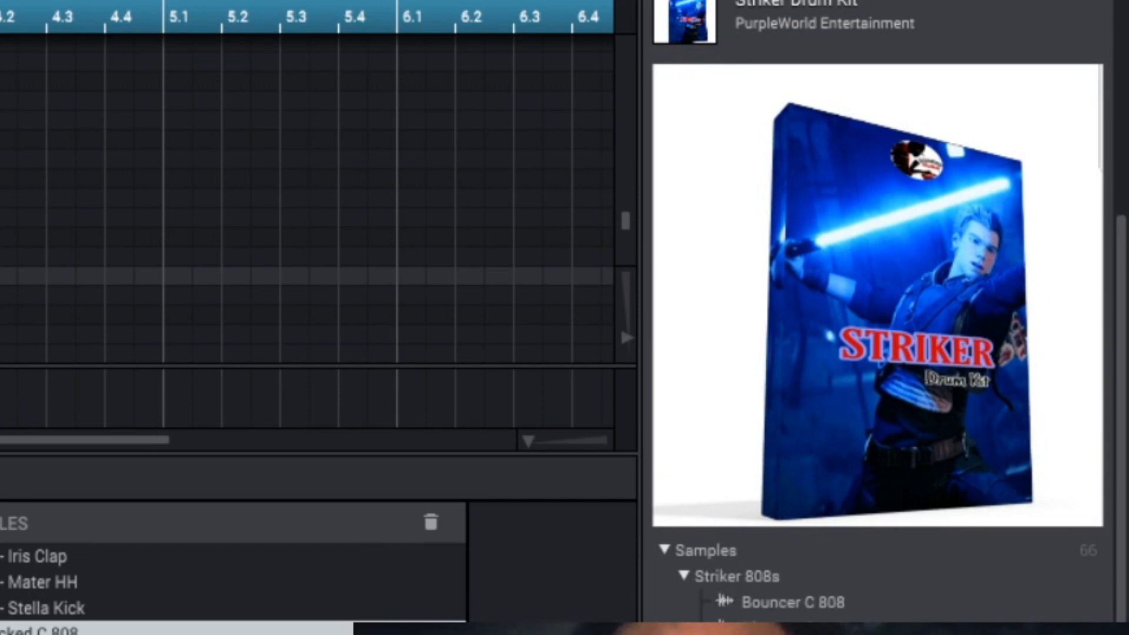
pyautogui.click(683, 576)
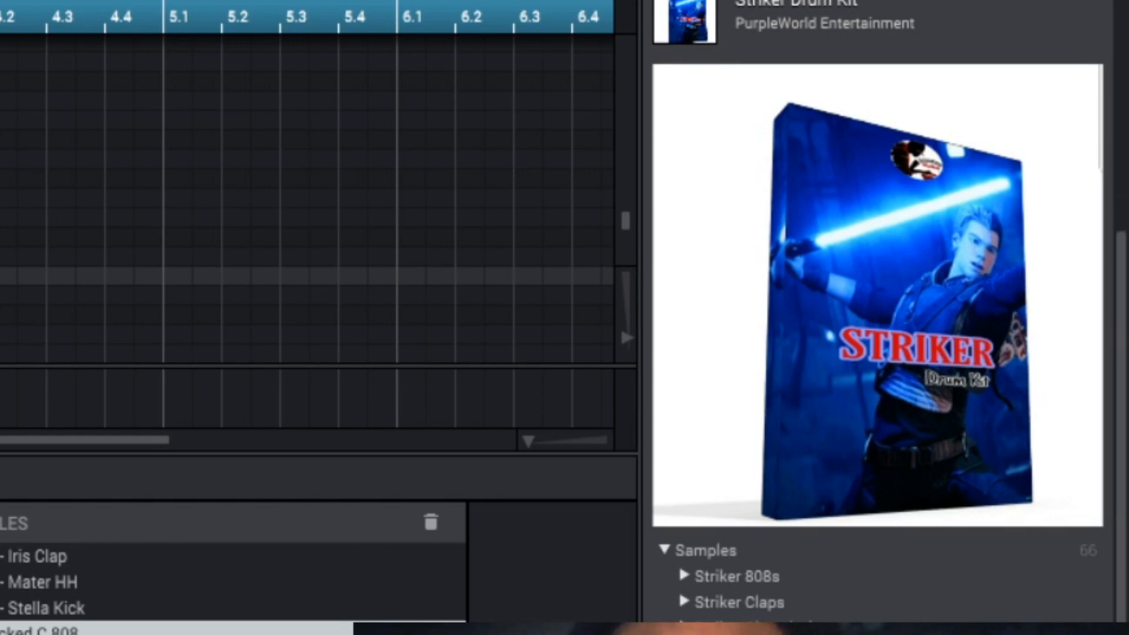
pyautogui.scroll(-3)
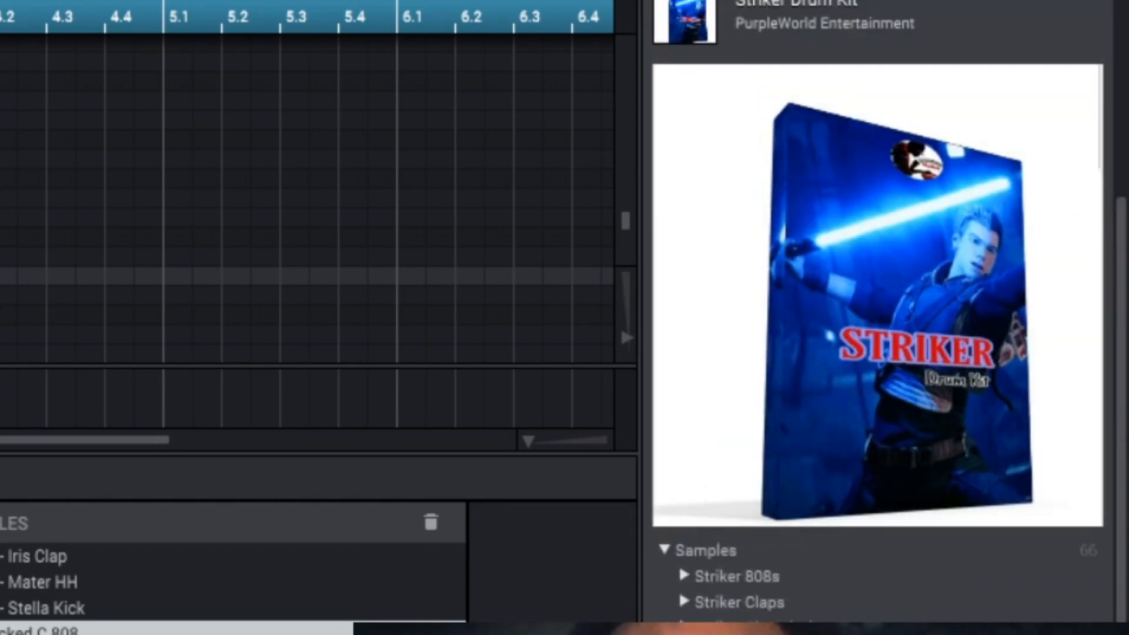
pyautogui.scroll(-3)
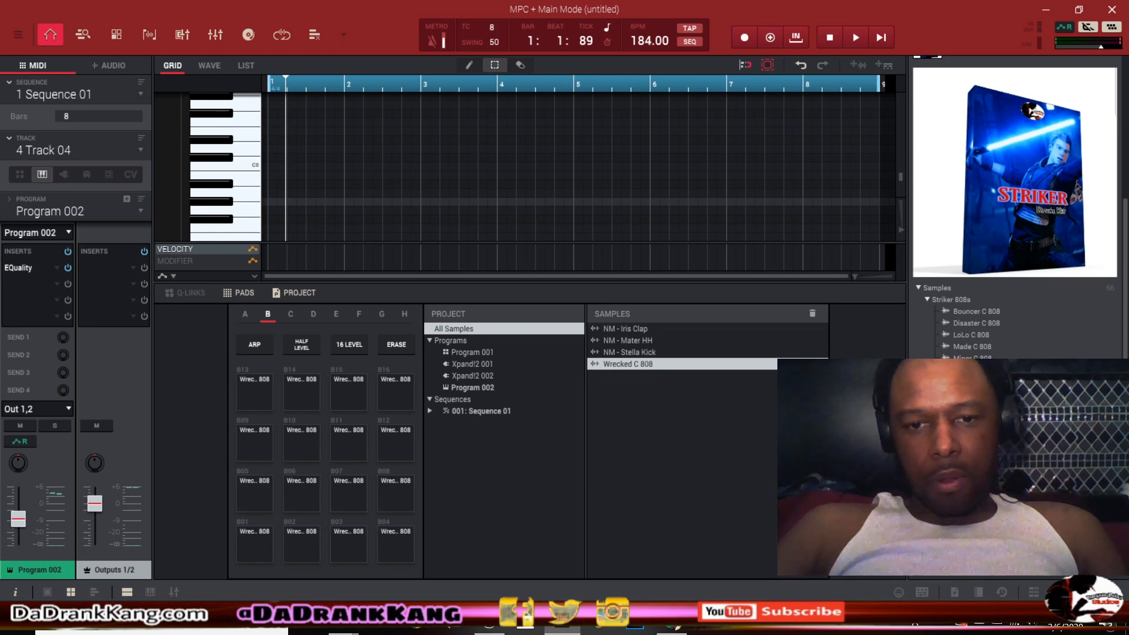
pyautogui.moveTo(669, 398)
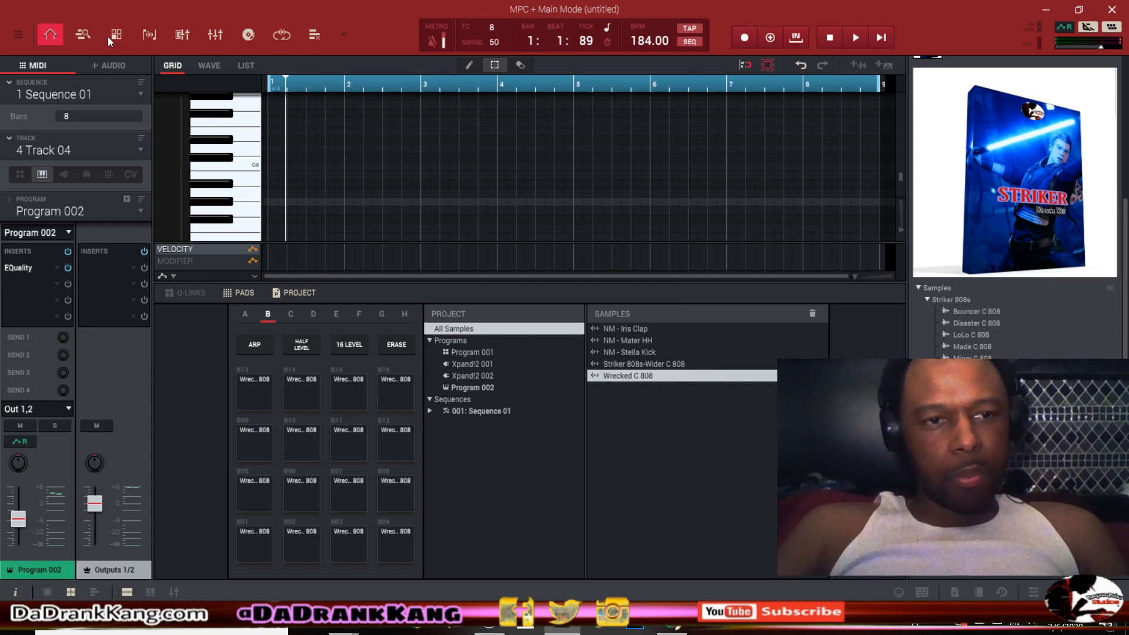
# - Bring the Striker 808s-Wider C 808 into the project and open the keygroup program's settings
pyautogui.click(115, 35)
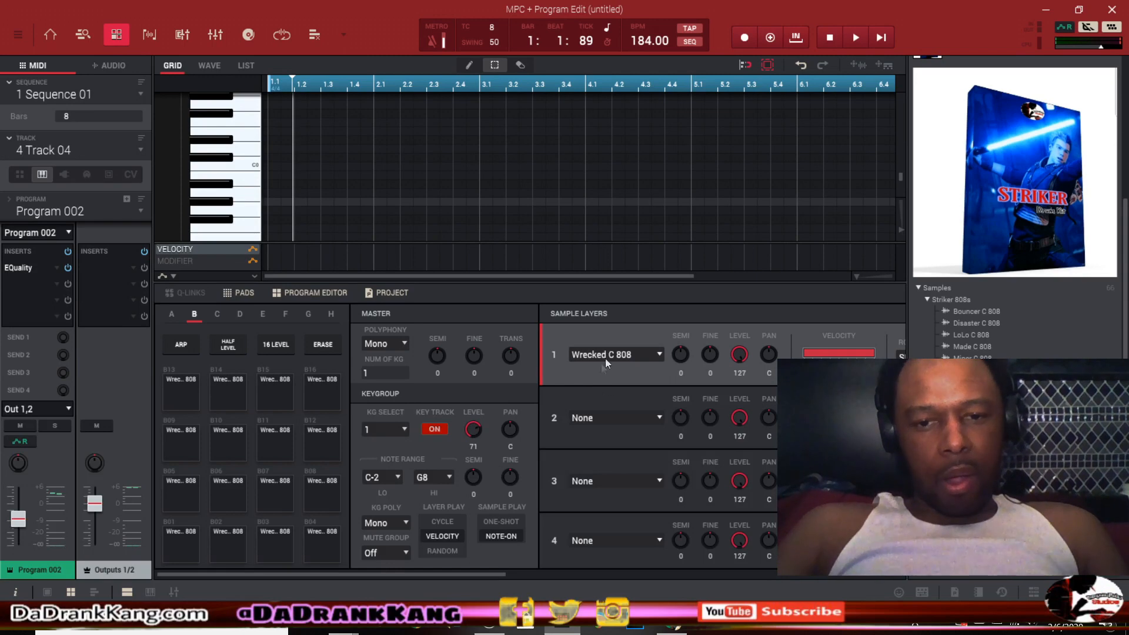
pyautogui.moveTo(610, 346)
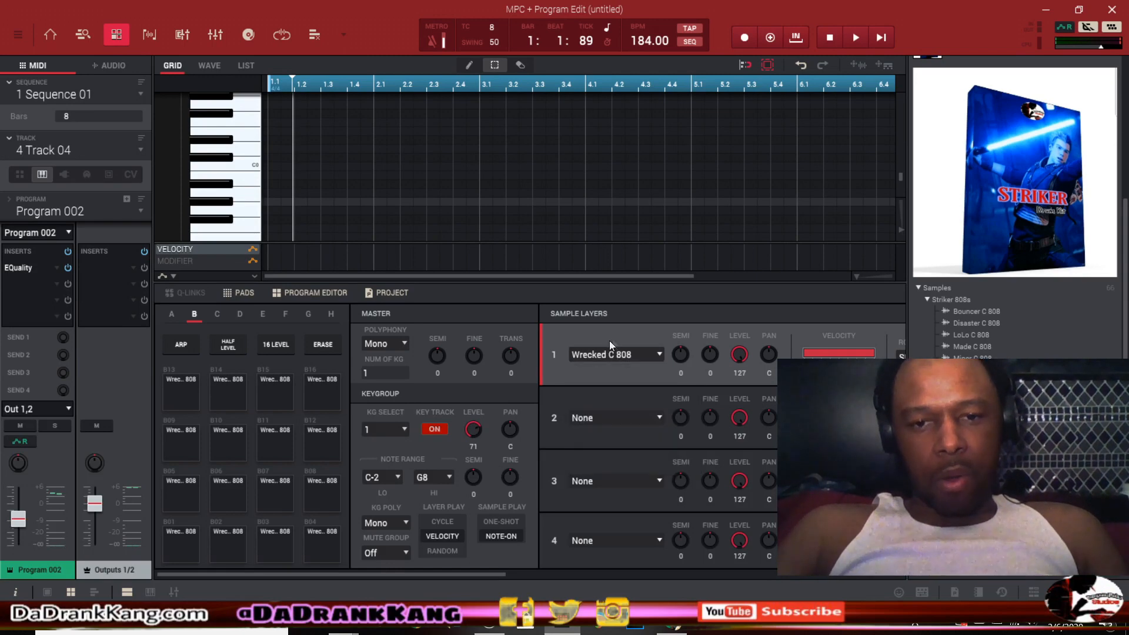
pyautogui.moveTo(590, 352)
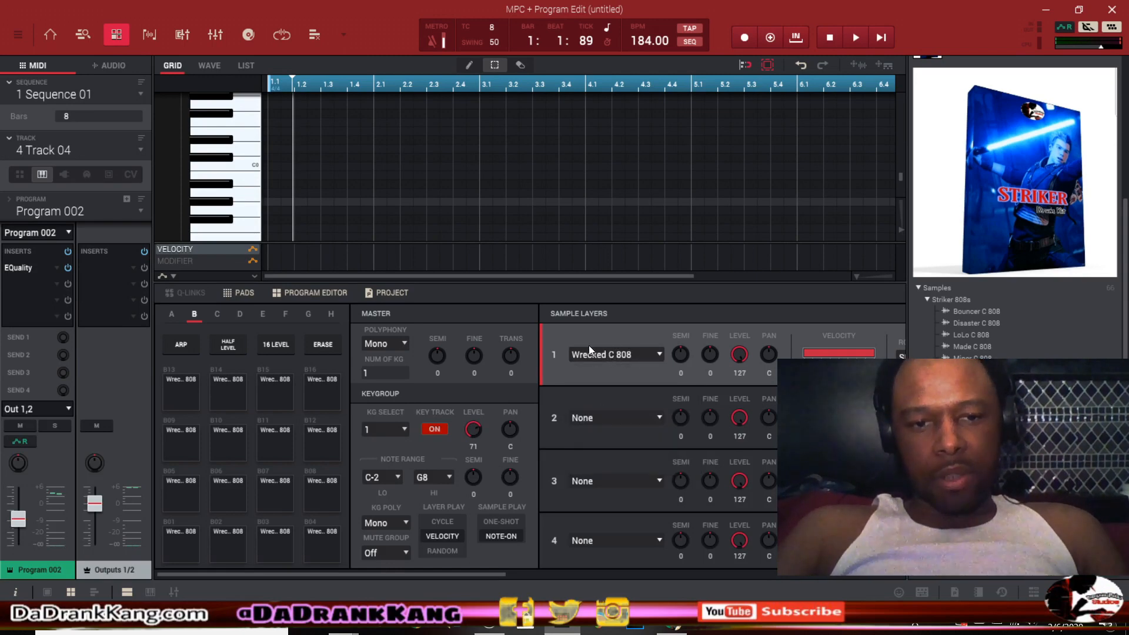
pyautogui.moveTo(644, 377)
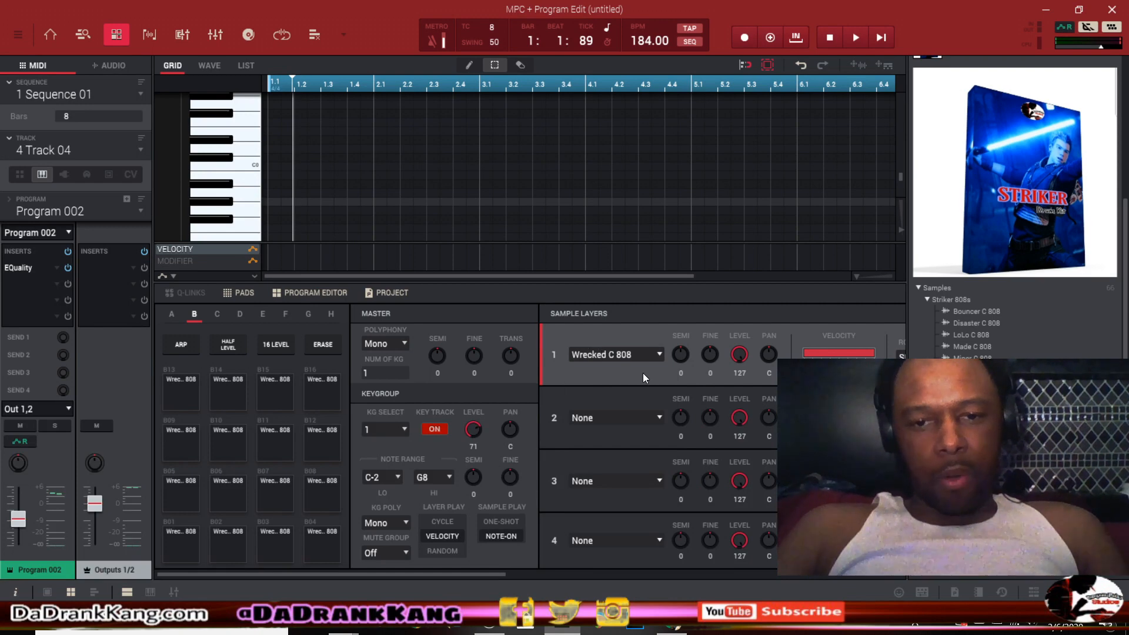
pyautogui.moveTo(632, 362)
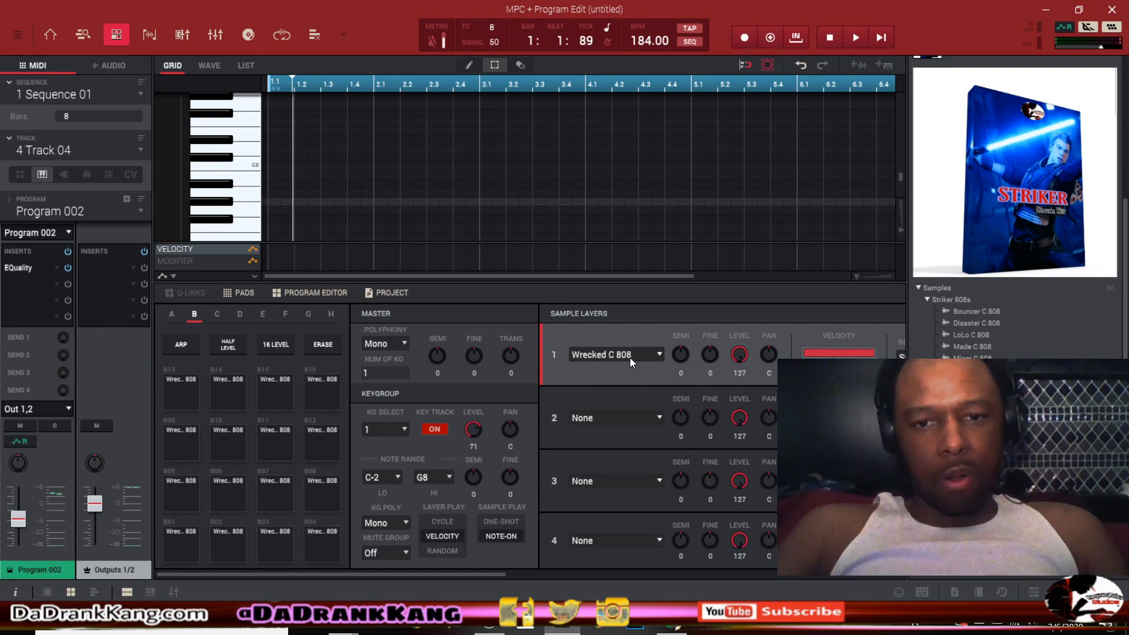
pyautogui.click(615, 354)
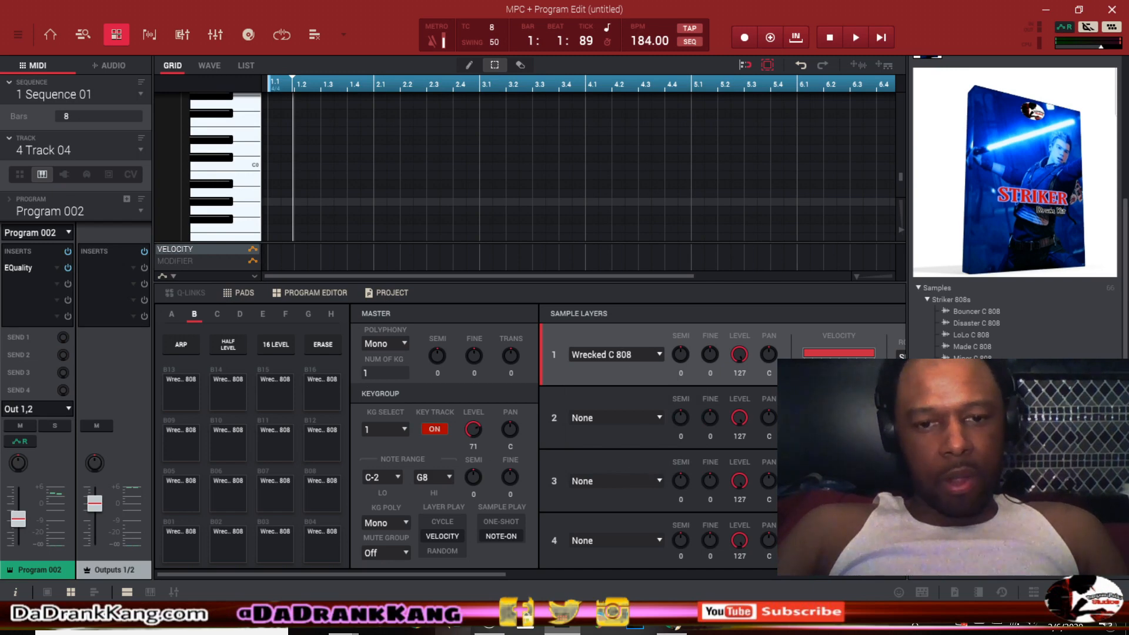
pyautogui.moveTo(500, 571)
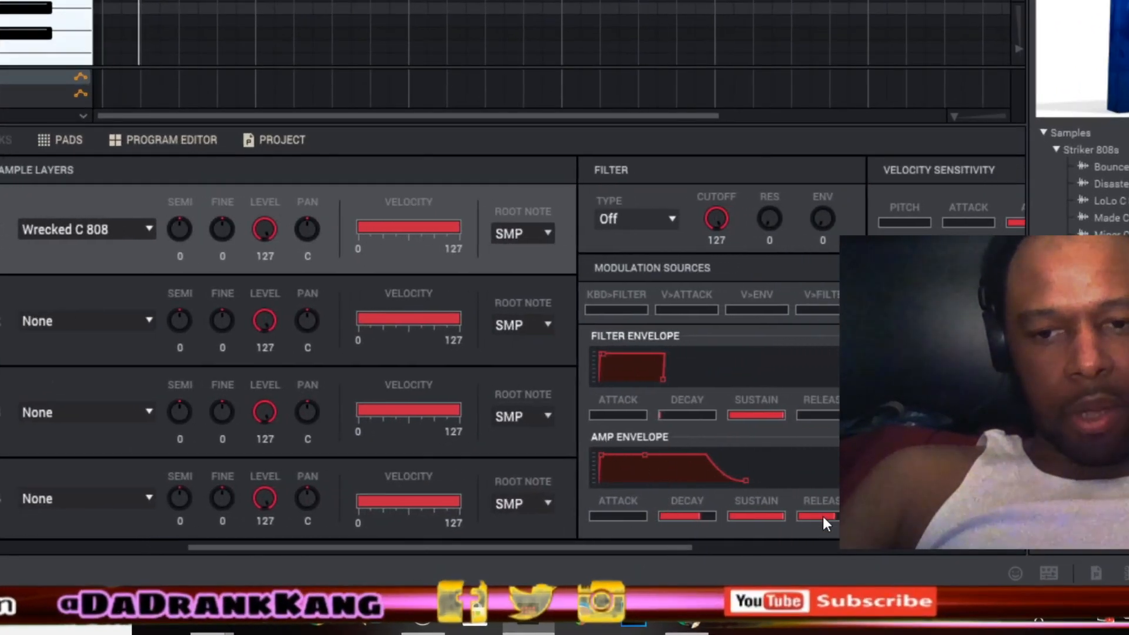
pyautogui.moveTo(835, 525)
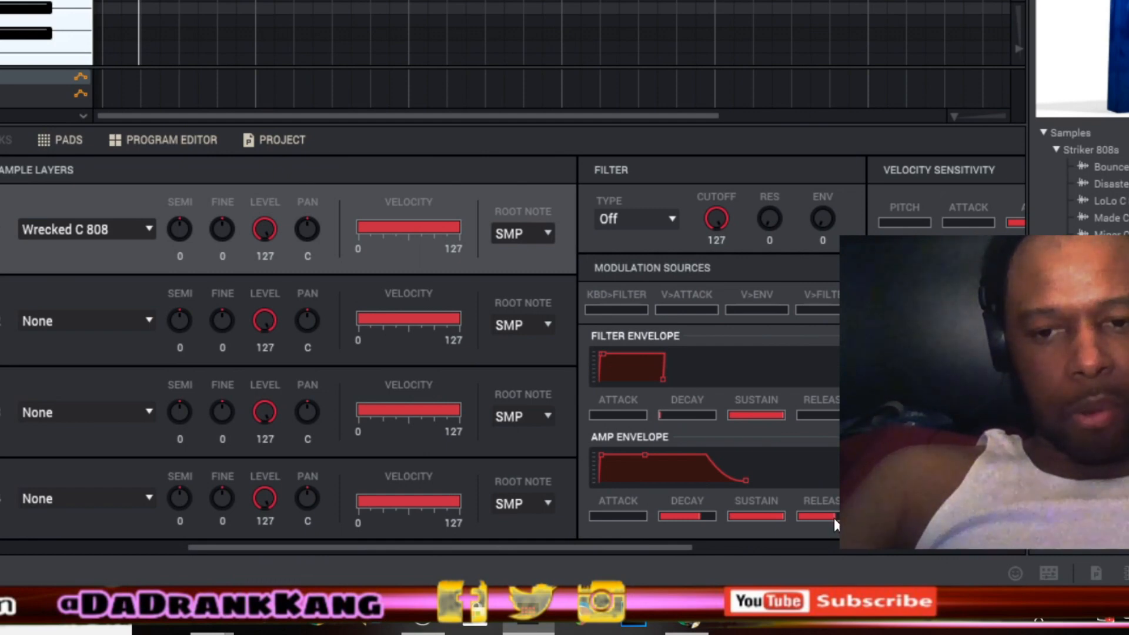
pyautogui.moveTo(655, 479)
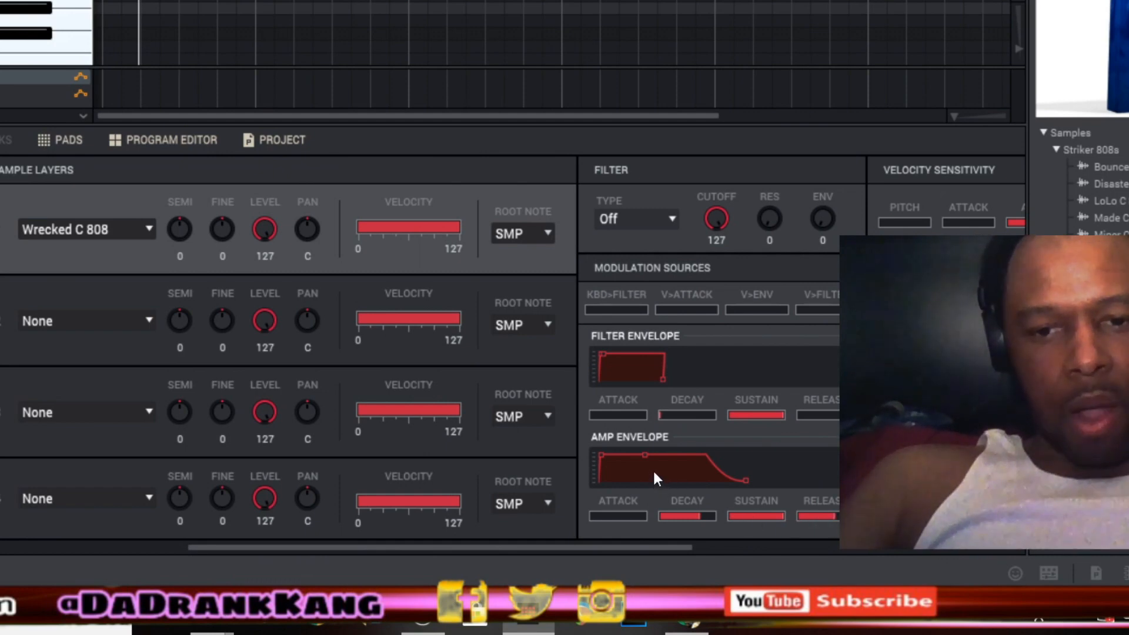
pyautogui.moveTo(816, 527)
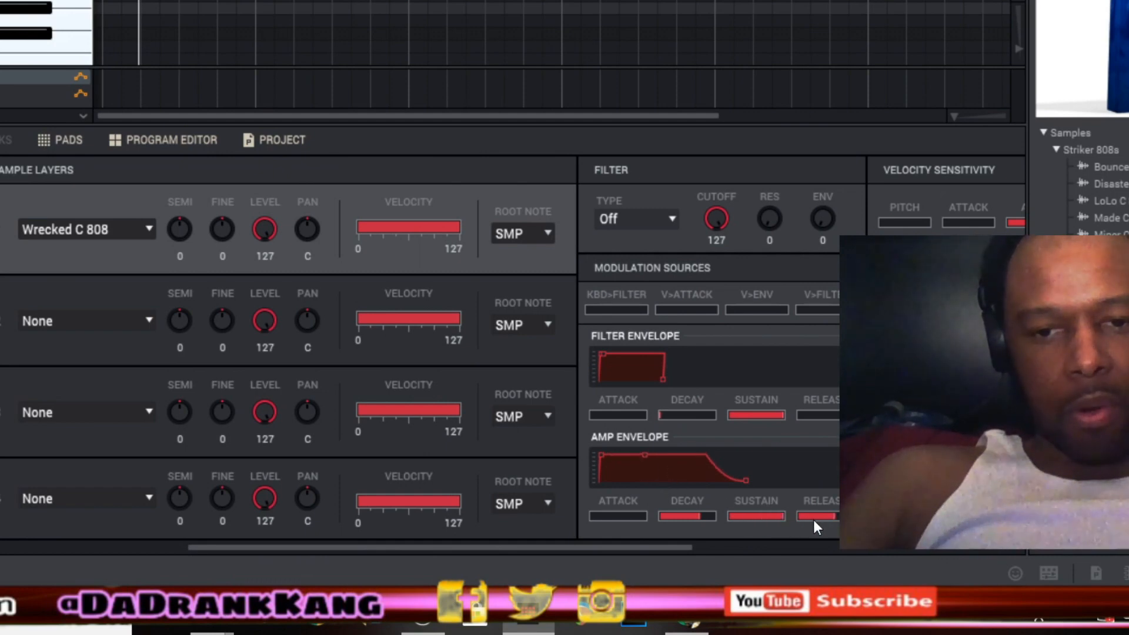
pyautogui.moveTo(835, 523)
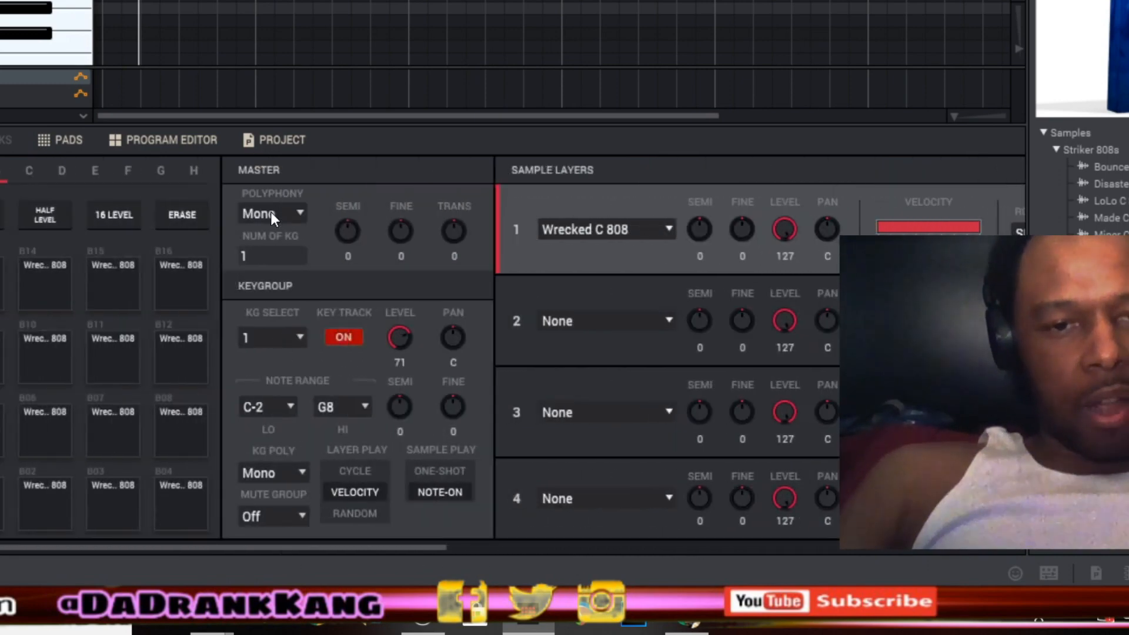
# - Open Master Polyphony, try Poly, then keep Program 002 set to Mono
pyautogui.click(272, 212)
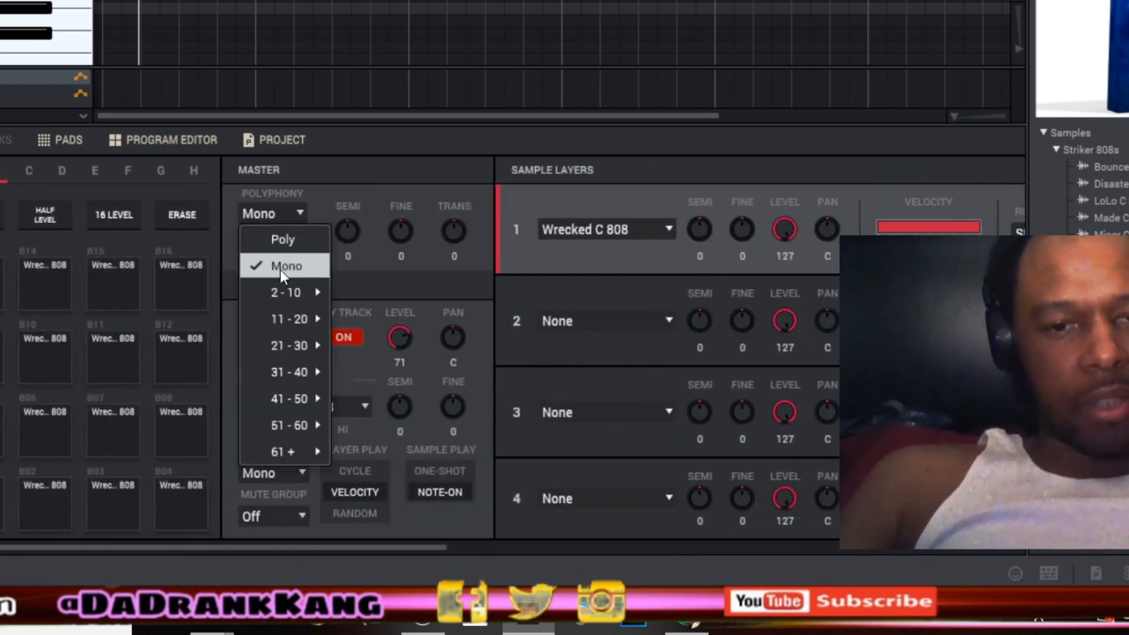
pyautogui.click(284, 238)
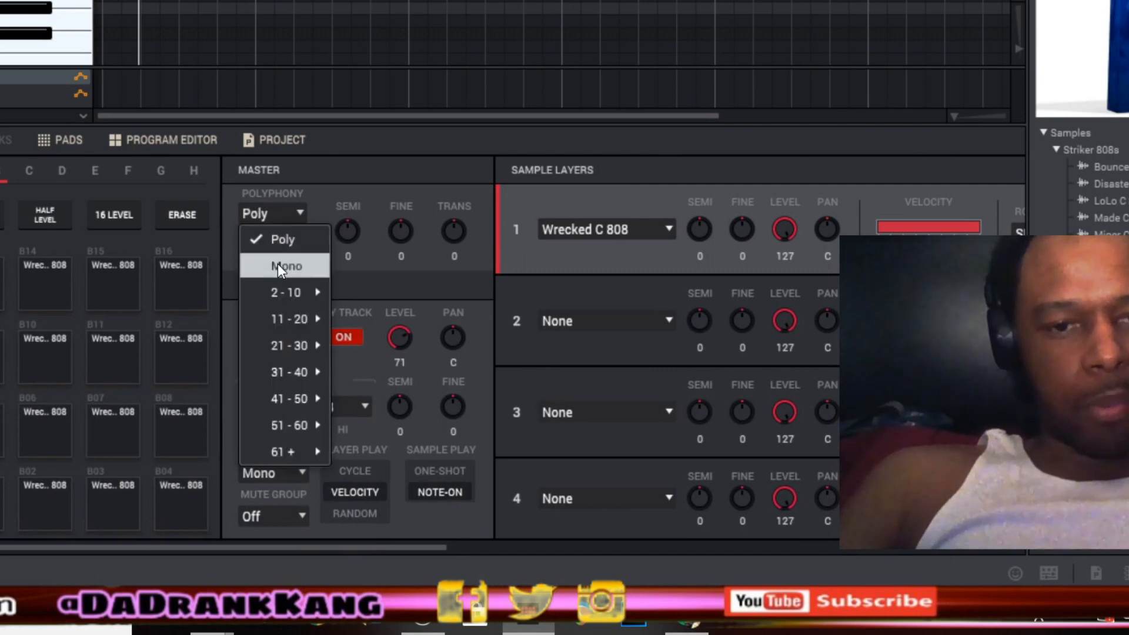
pyautogui.click(286, 266)
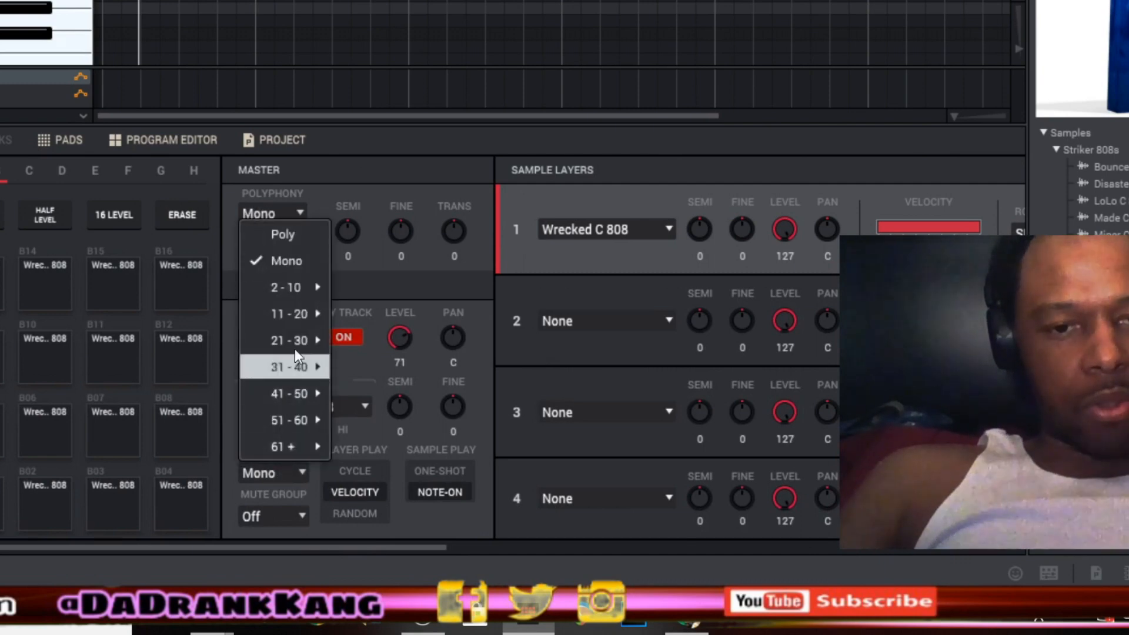
pyautogui.moveTo(285, 261)
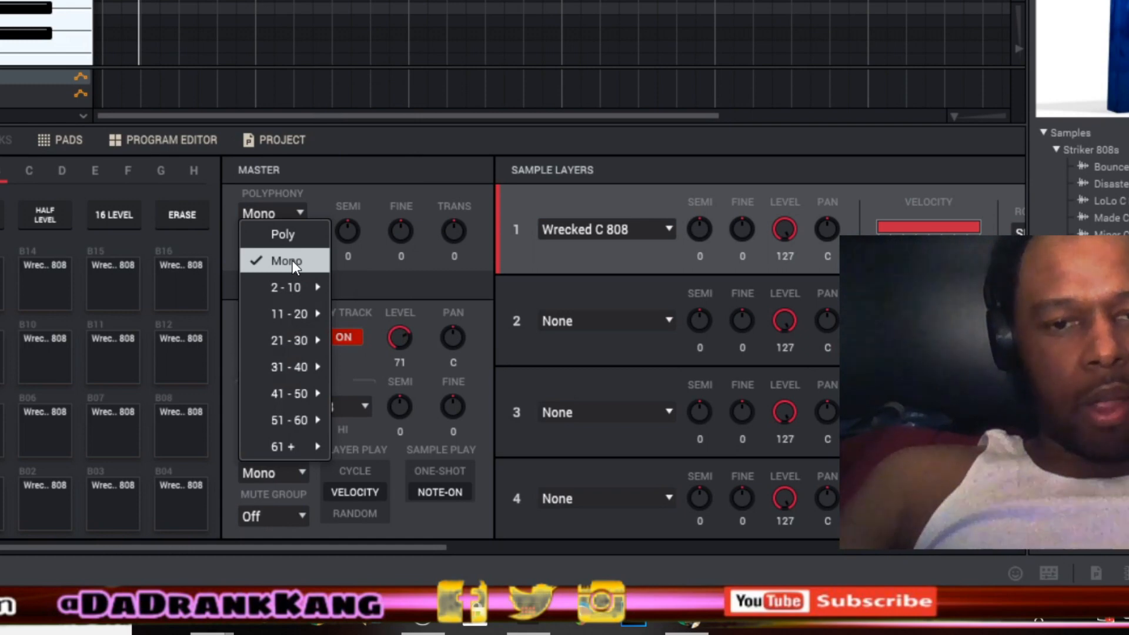
pyautogui.click(286, 259)
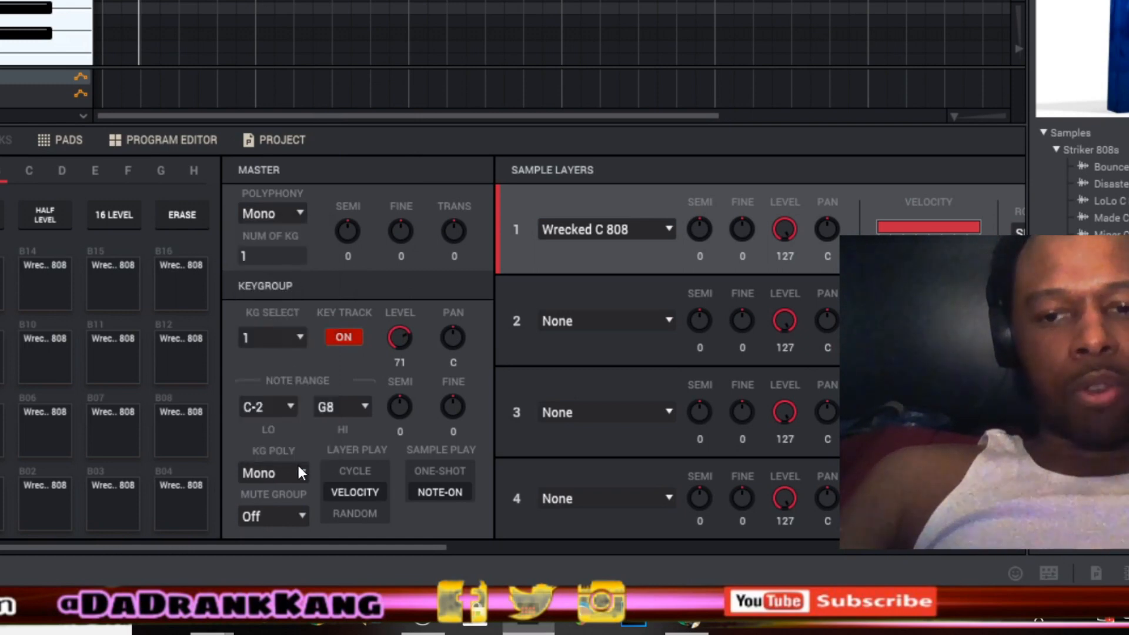
pyautogui.moveTo(293, 483)
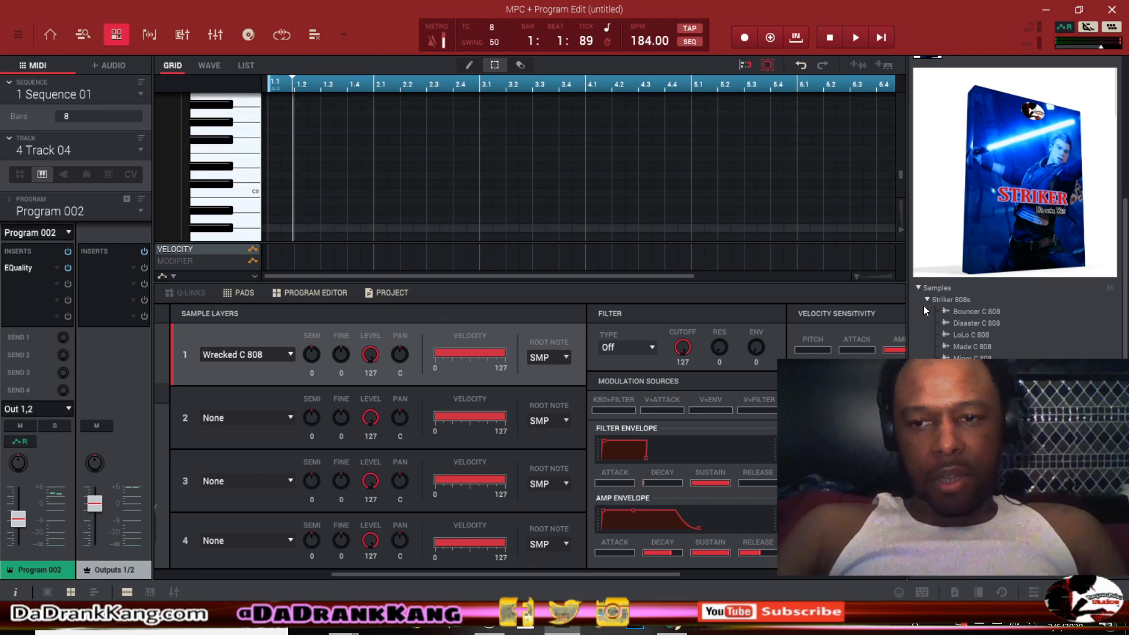
pyautogui.moveTo(990, 337)
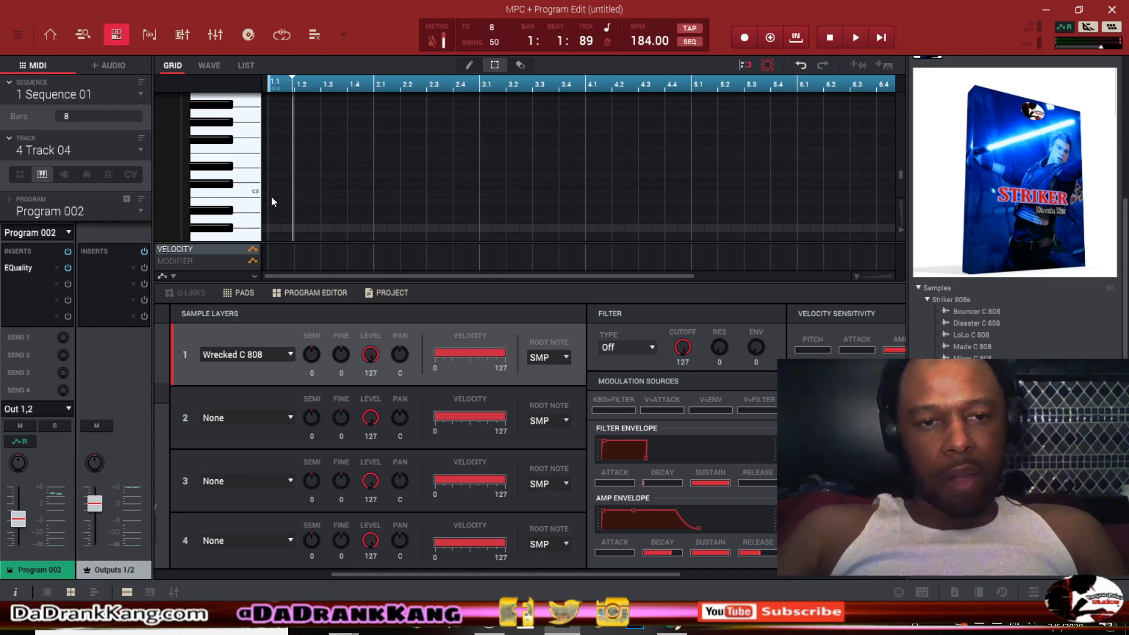
pyautogui.moveTo(272, 190)
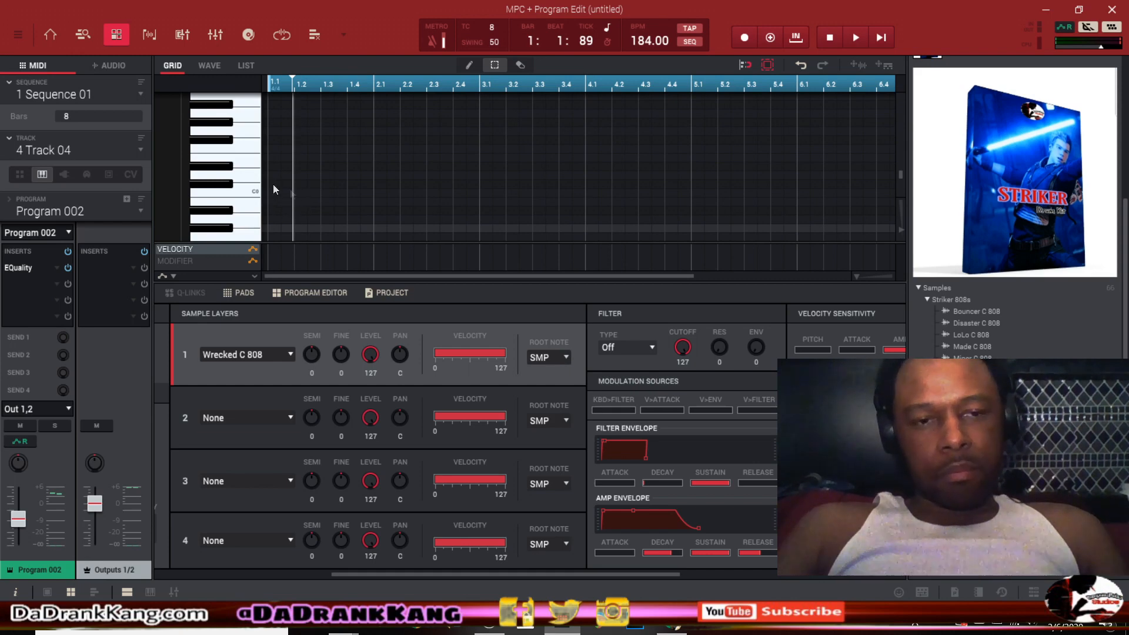
pyautogui.moveTo(583, 230)
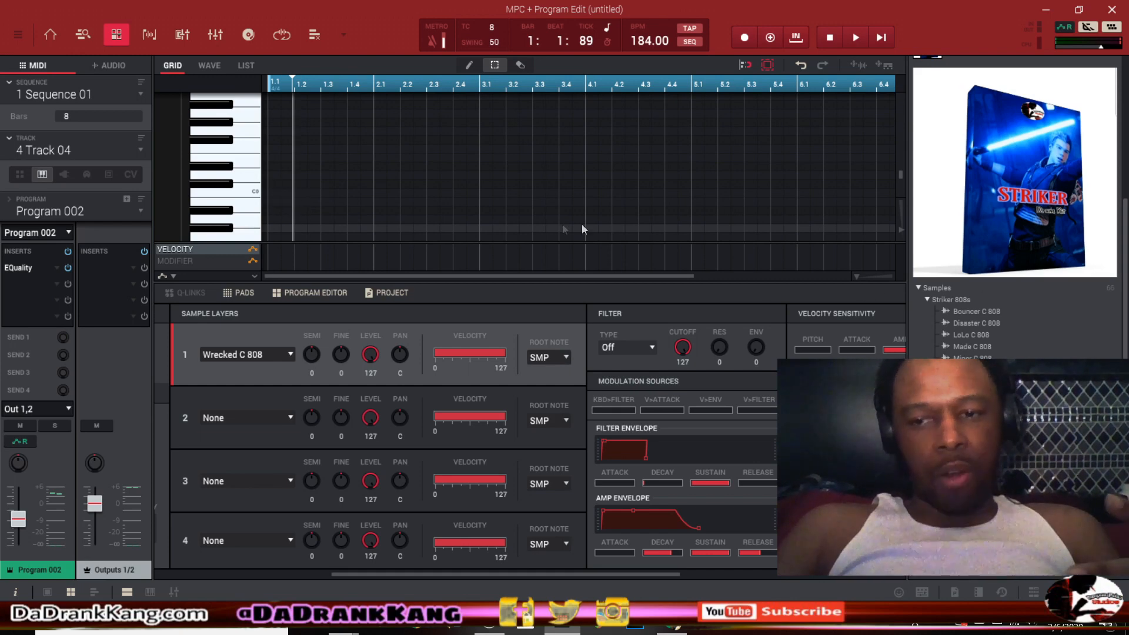
pyautogui.moveTo(280, 178)
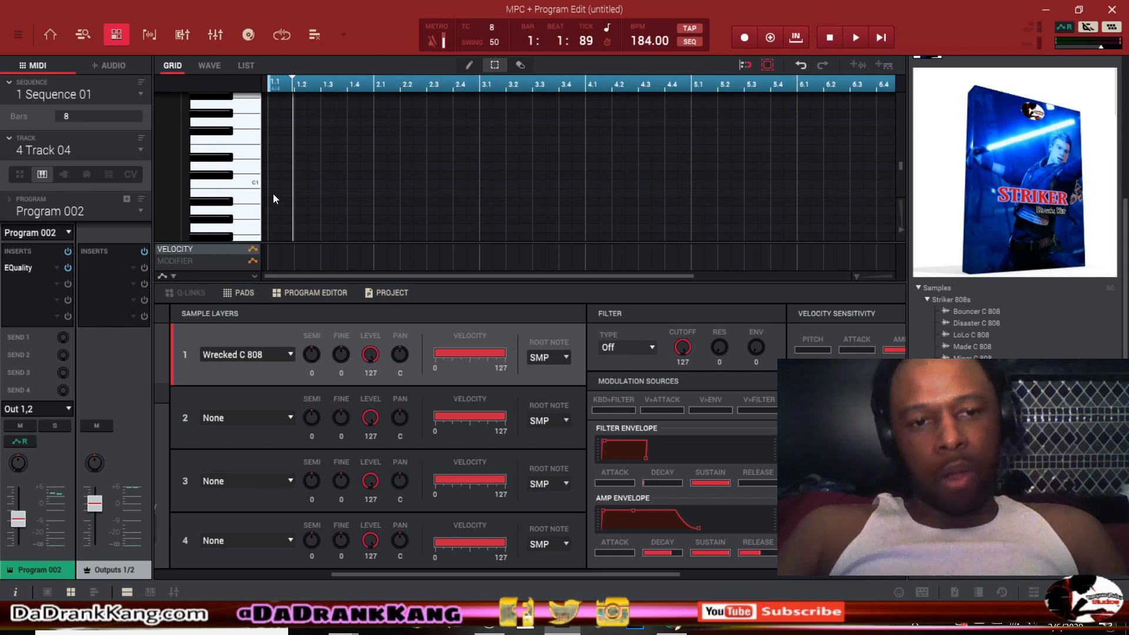
pyautogui.moveTo(274, 165)
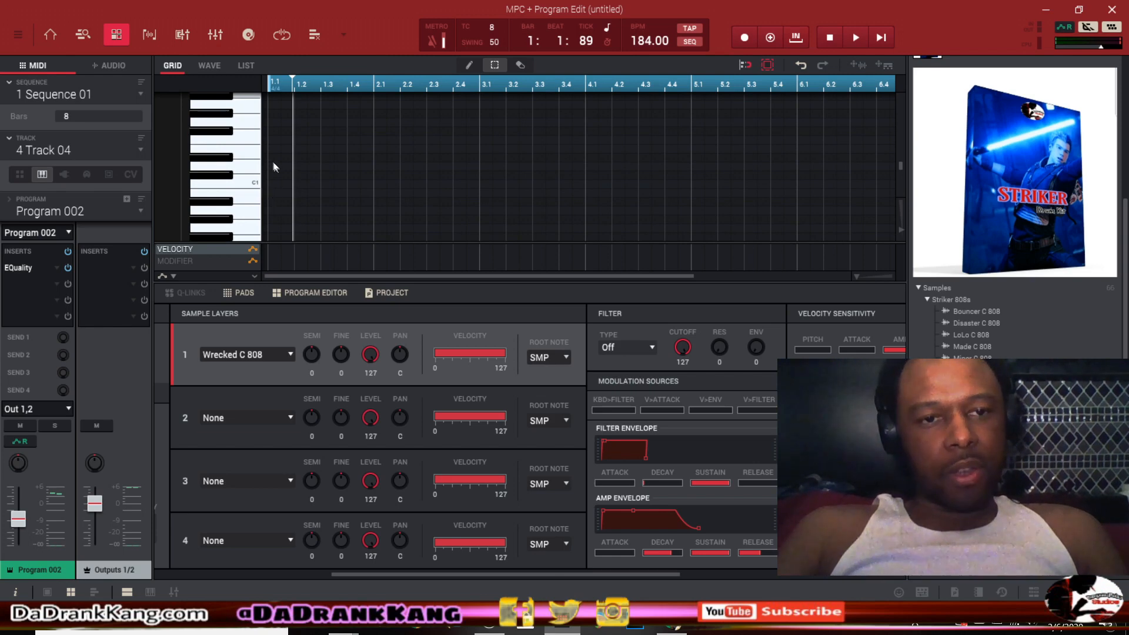
pyautogui.moveTo(274, 189)
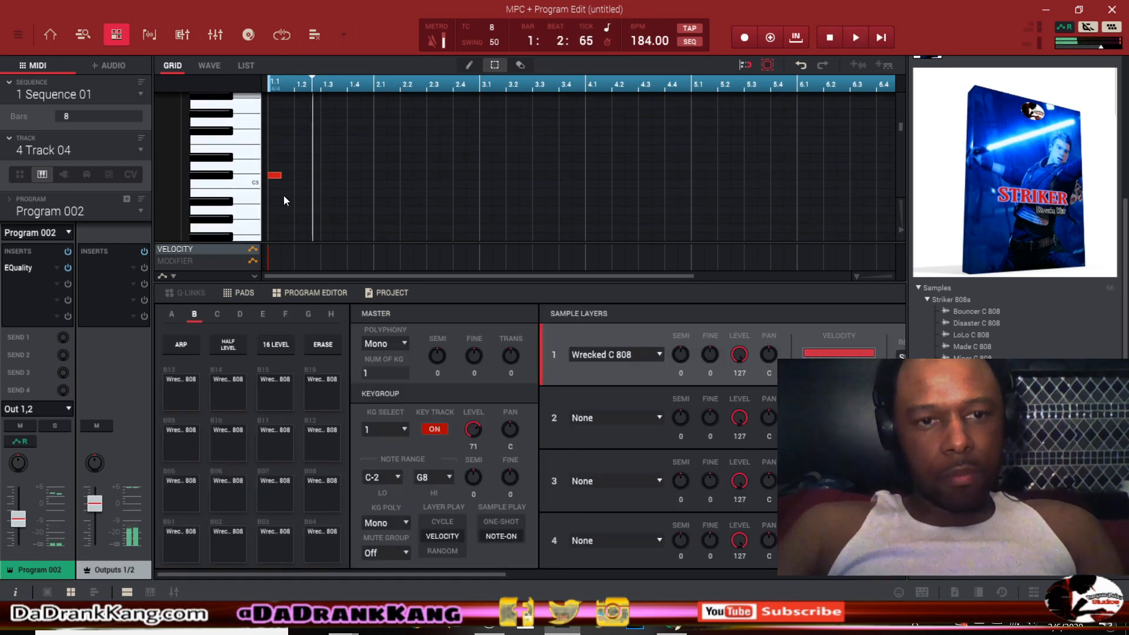
# - Move the first bass note up to around F#4 at bar 1.1 and audition it in playback
pyautogui.click(275, 177)
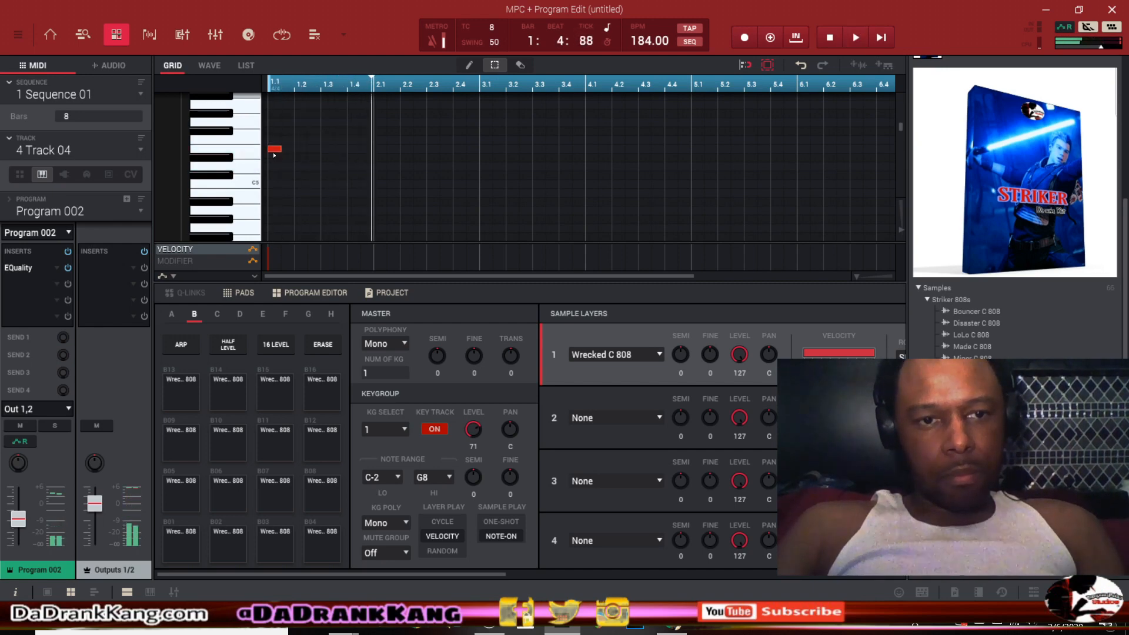
pyautogui.click(855, 38)
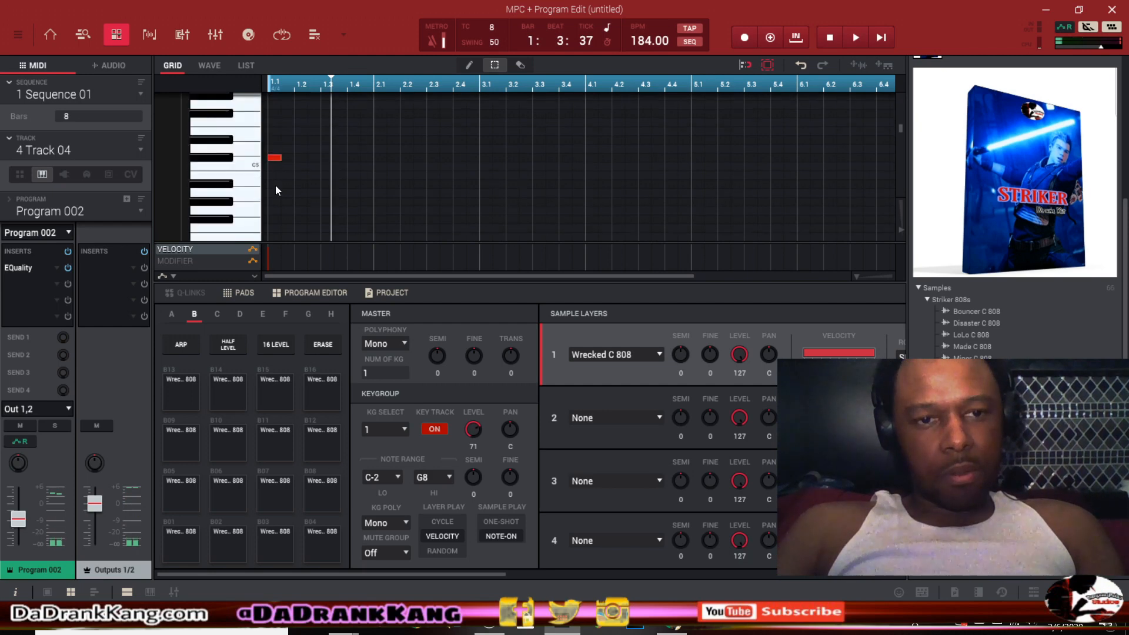
pyautogui.click(855, 37)
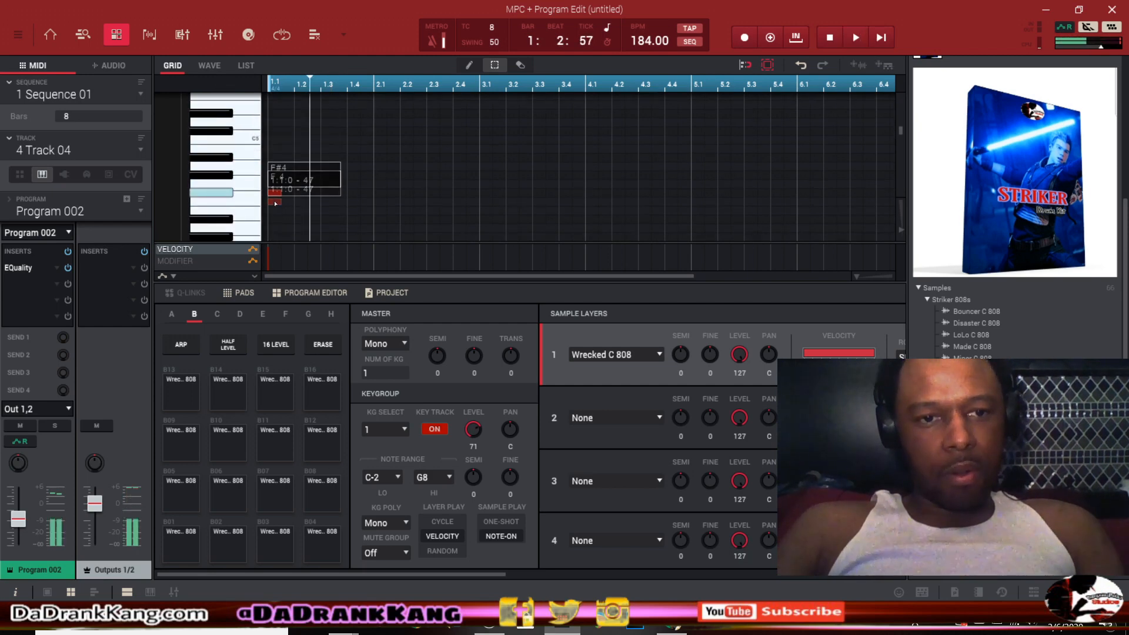
pyautogui.click(855, 36)
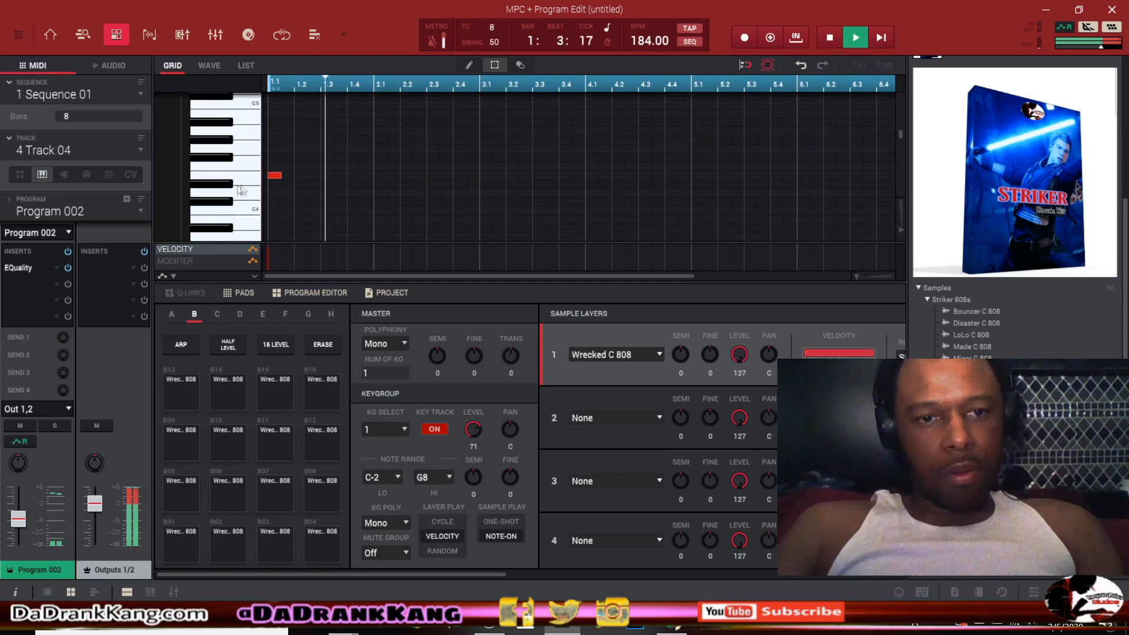
pyautogui.click(855, 36)
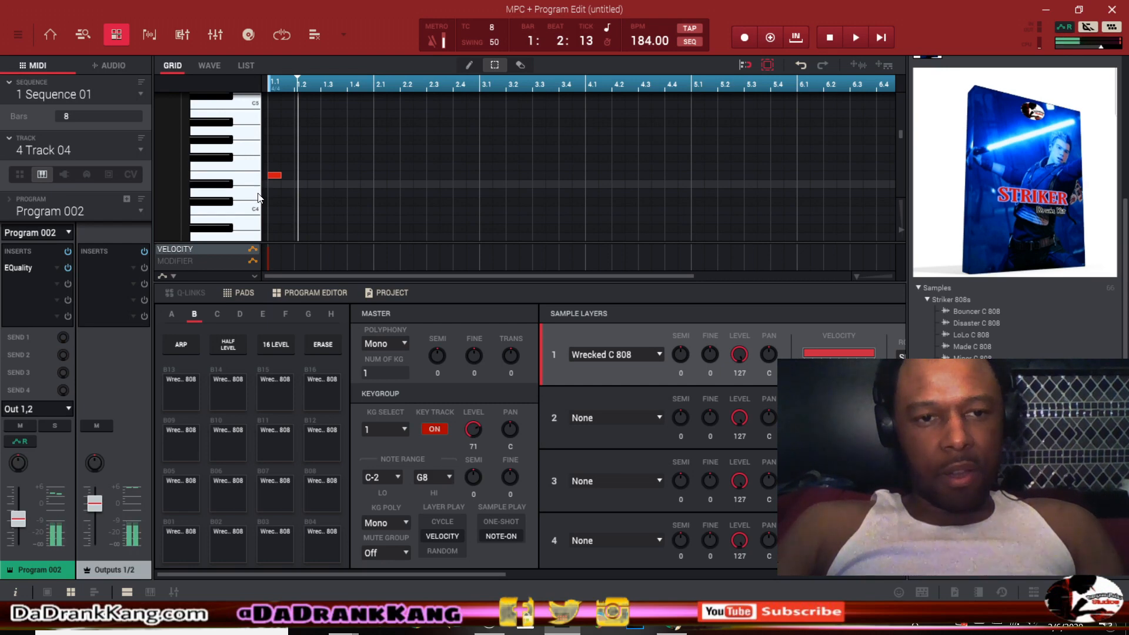
pyautogui.moveTo(254, 186)
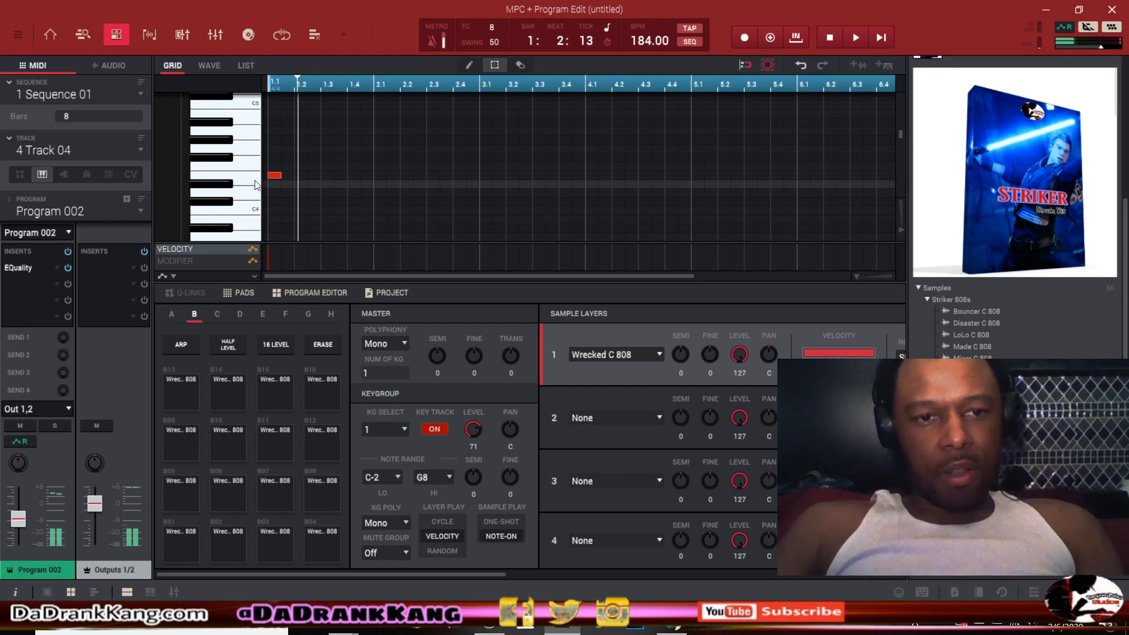
pyautogui.click(855, 37)
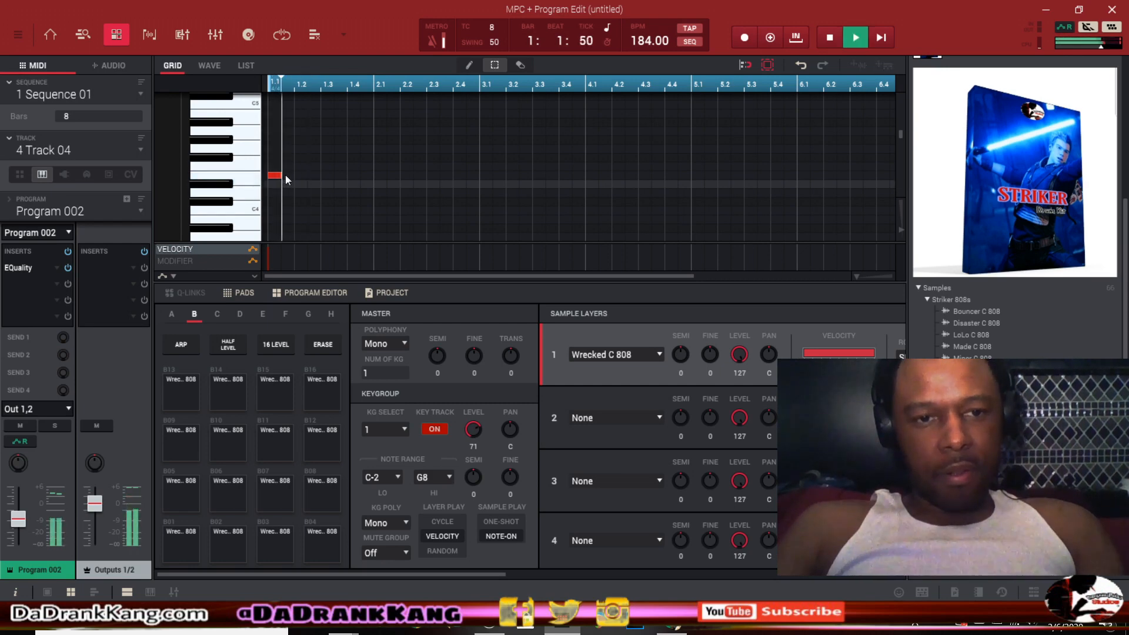
pyautogui.click(855, 36)
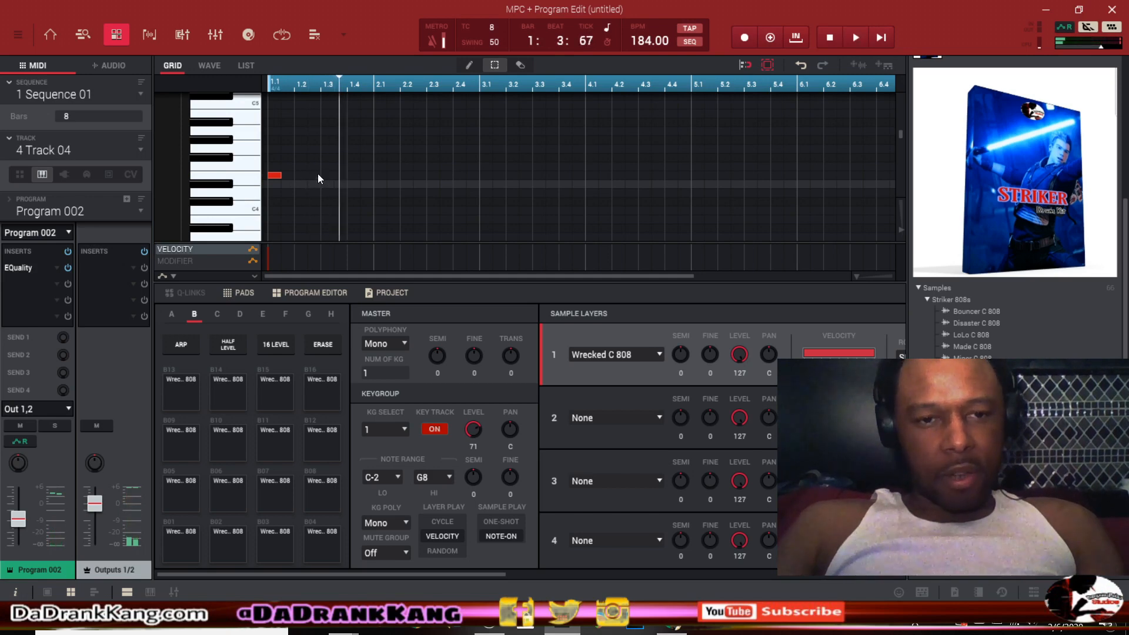
# - Pencil in bass notes through bar 2, including a G4 at beat 2.4, auditioning as they go
pyautogui.click(313, 175)
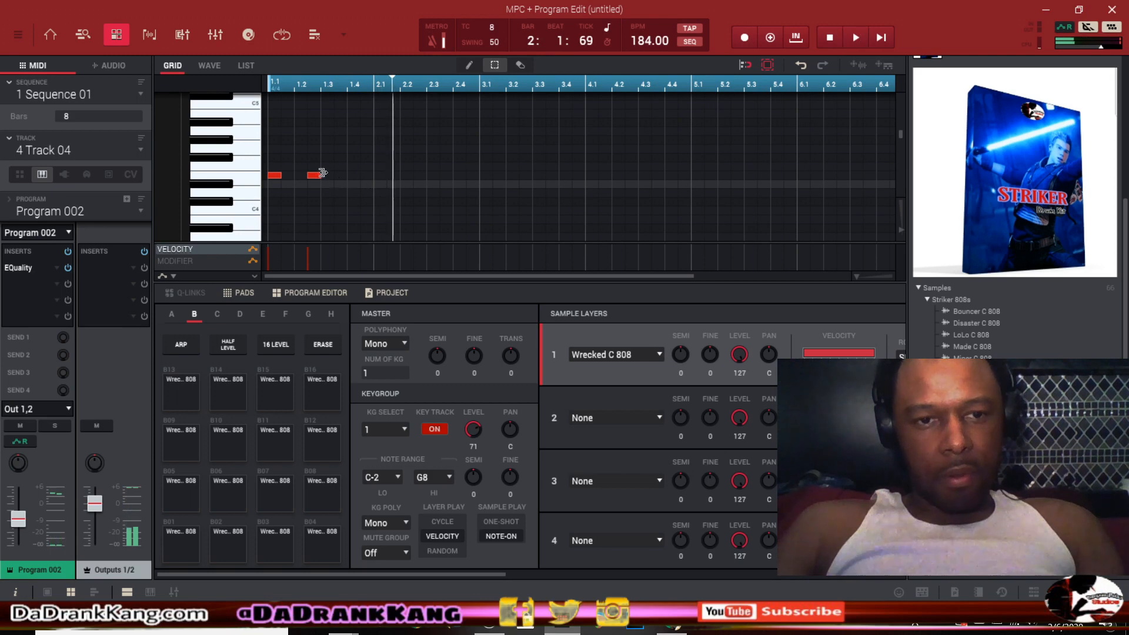
pyautogui.click(855, 38)
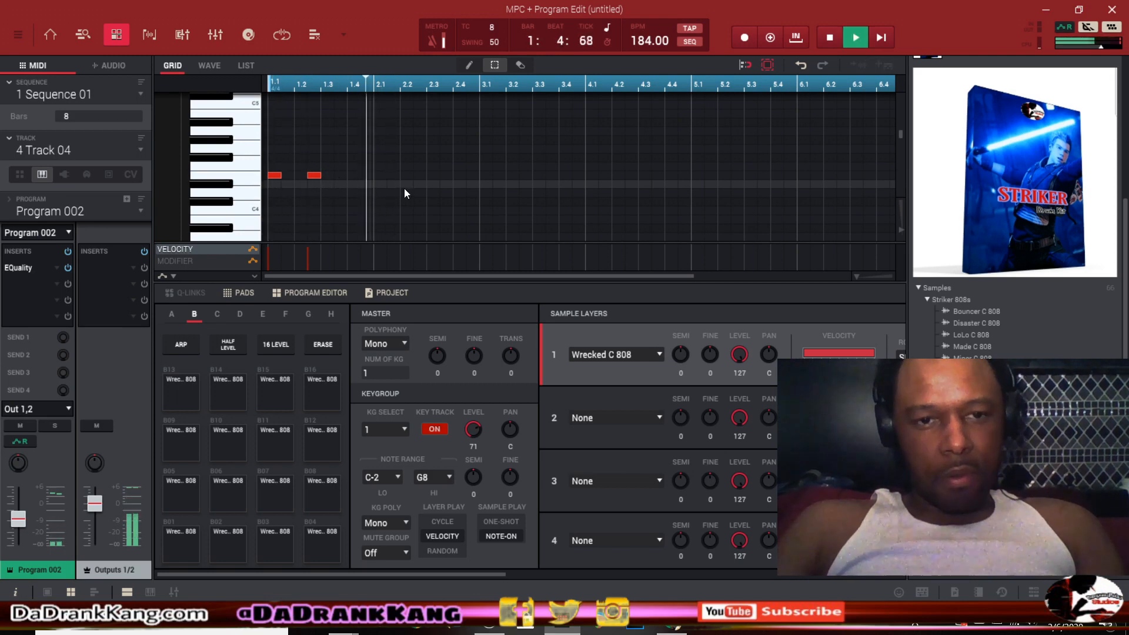
pyautogui.click(408, 175)
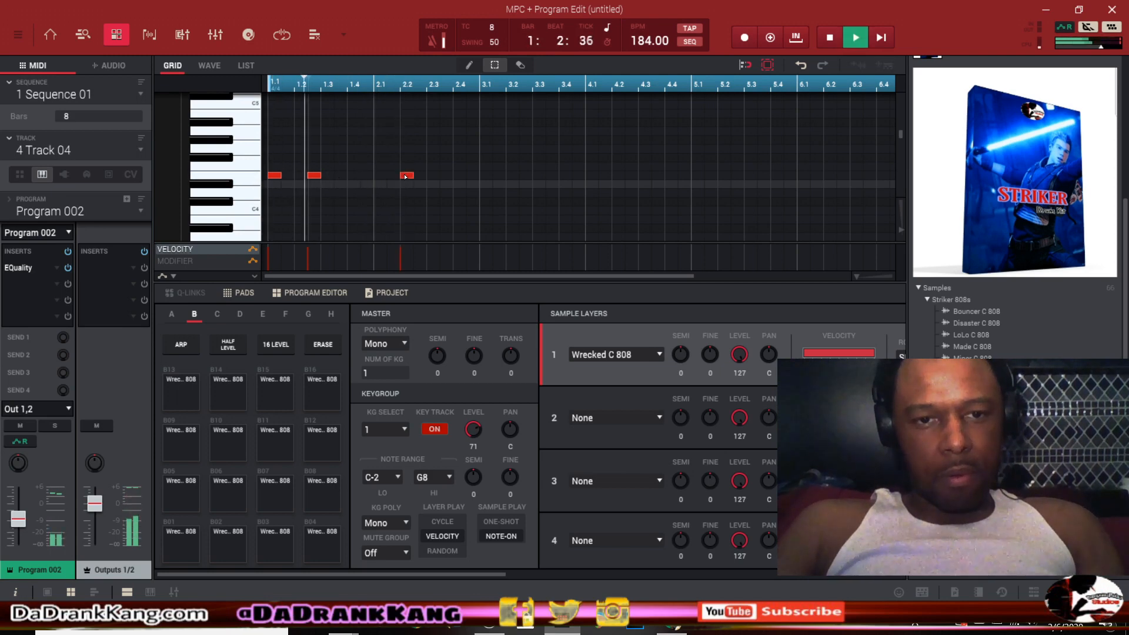
pyautogui.click(855, 36)
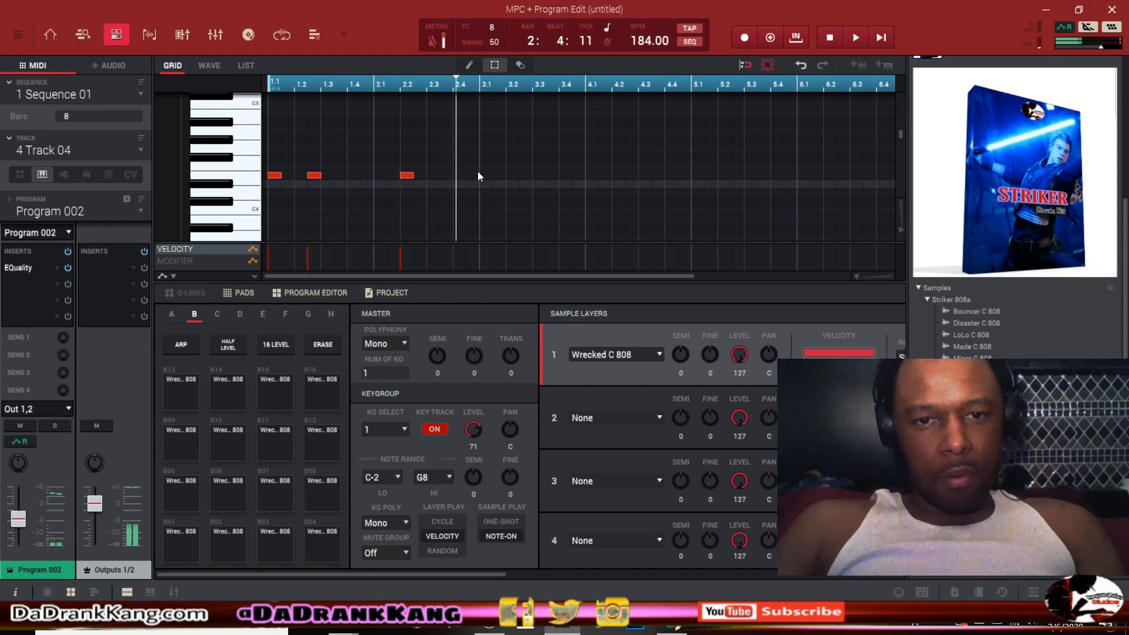
pyautogui.click(471, 149)
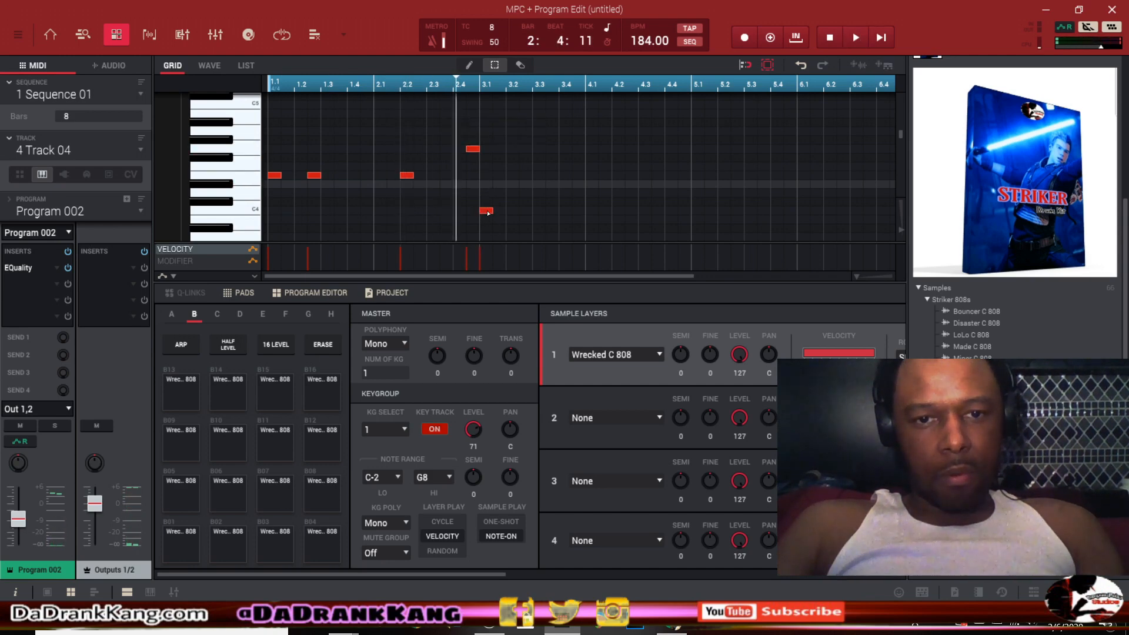
pyautogui.click(855, 37)
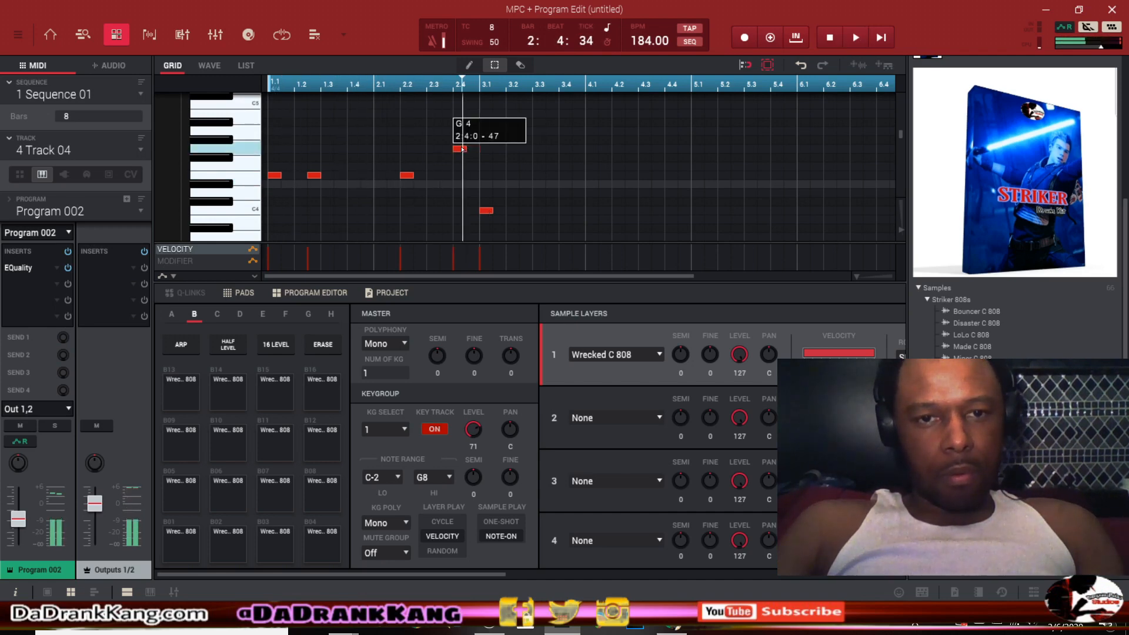
pyautogui.click(855, 36)
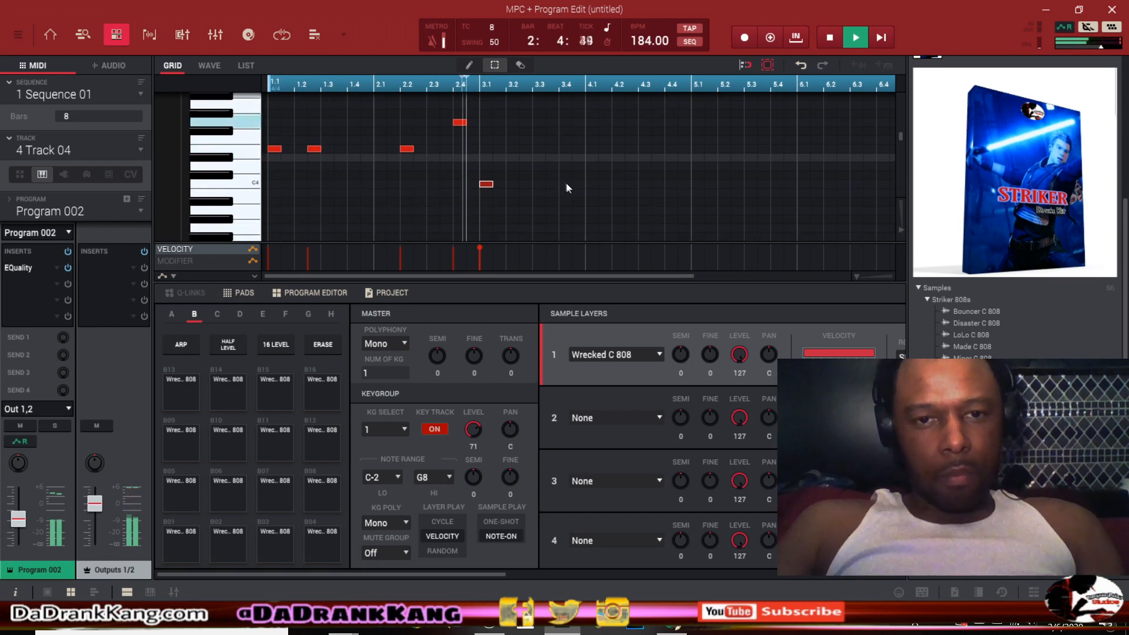
pyautogui.click(855, 36)
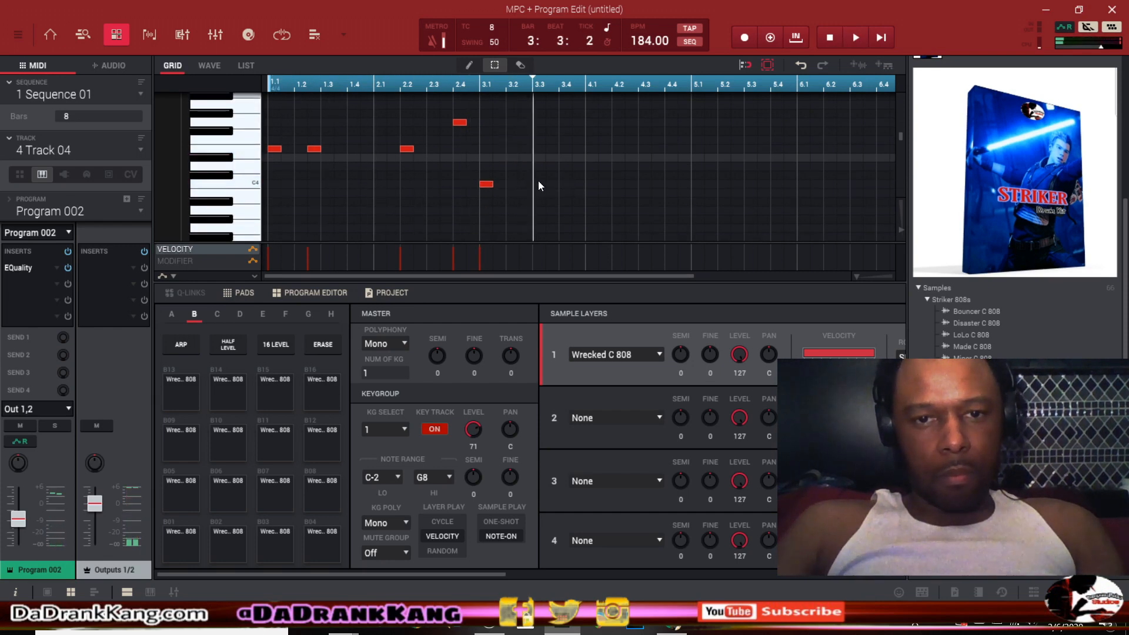
# - Add B3 notes in bars 3 and 4 and further bass notes through bar 6, auditioning again
pyautogui.click(617, 201)
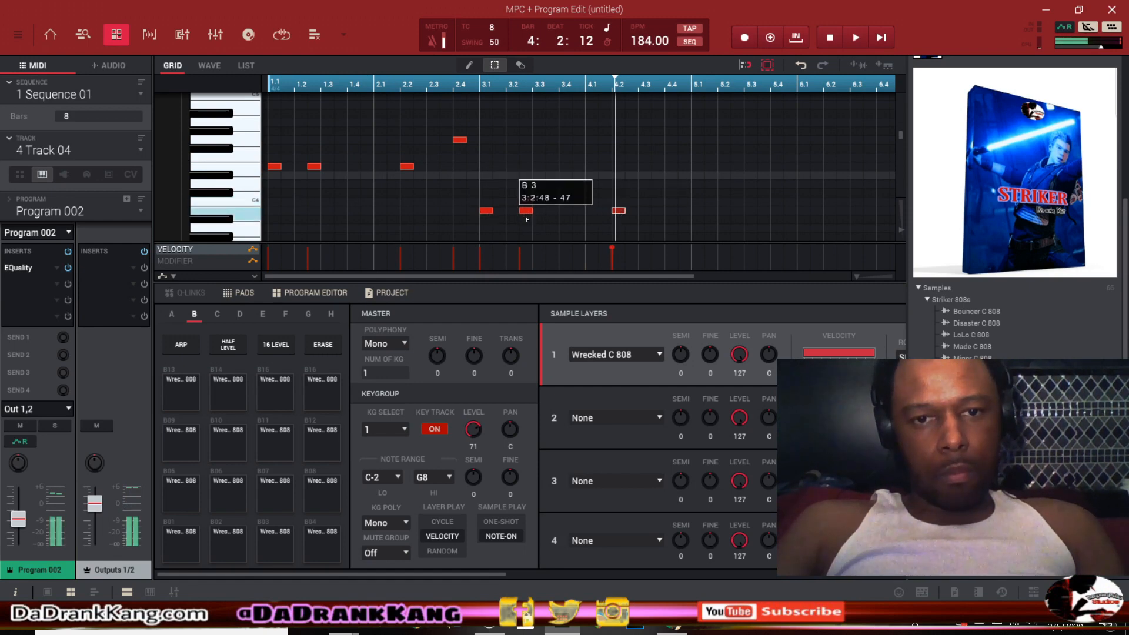
pyautogui.click(855, 37)
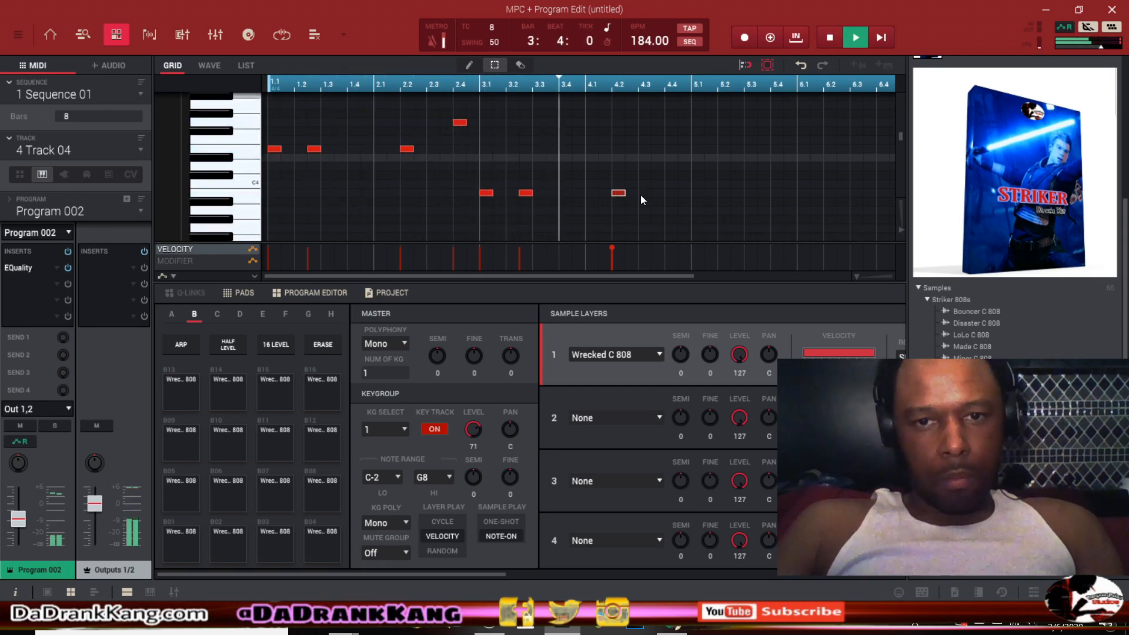
pyautogui.click(854, 37)
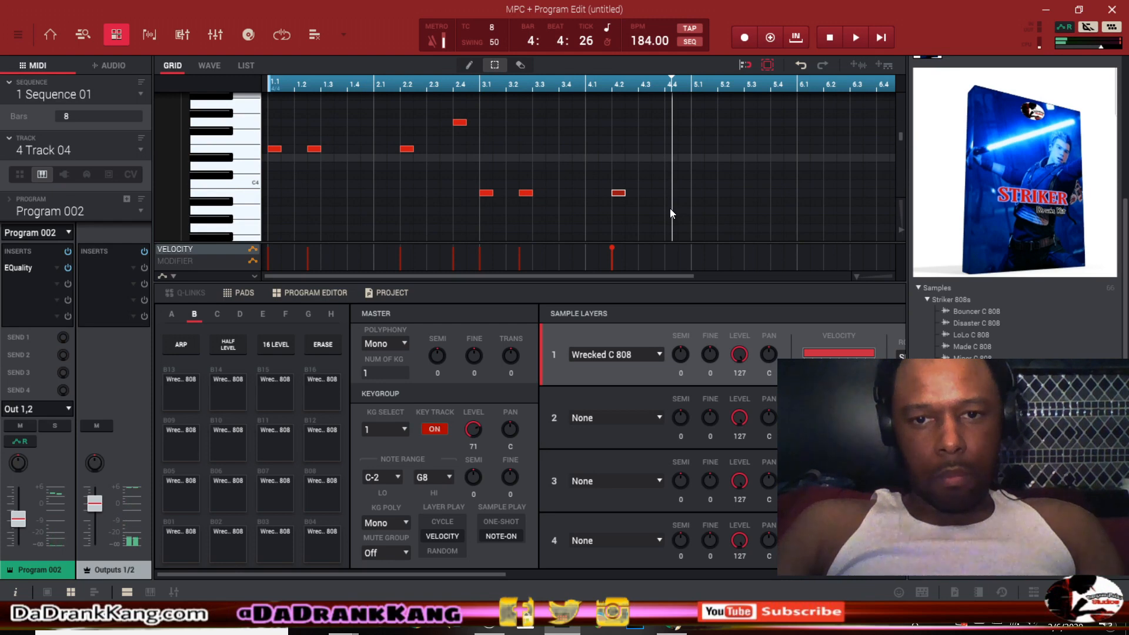
pyautogui.click(671, 210)
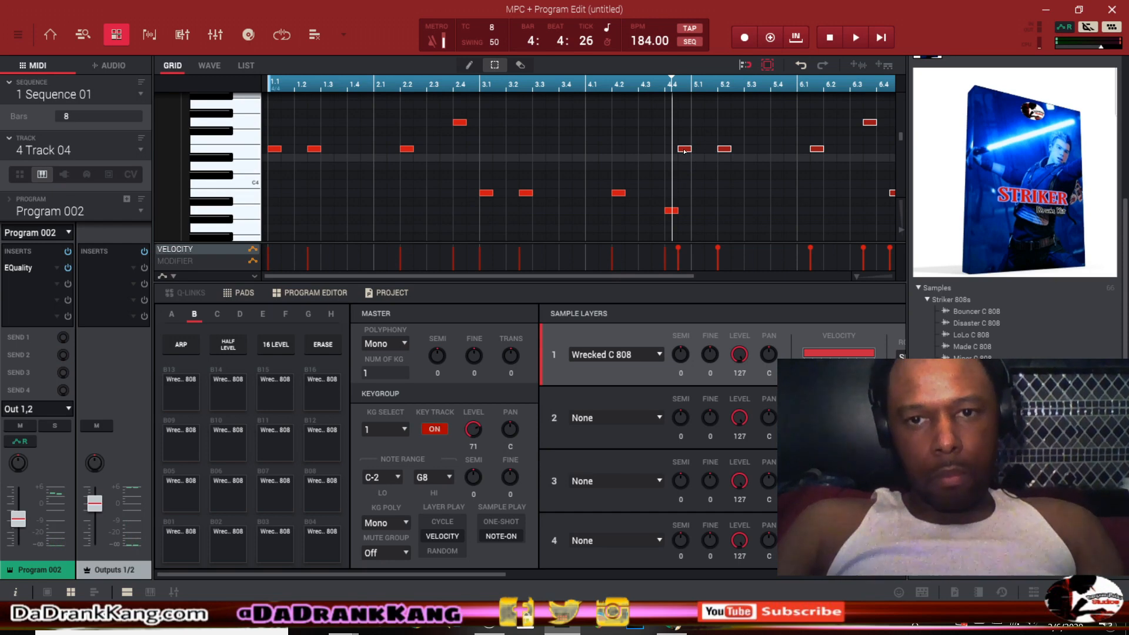
# - Scroll the grid to the later bars and audition the full 8-bar bassline twice
pyautogui.hscroll(3)
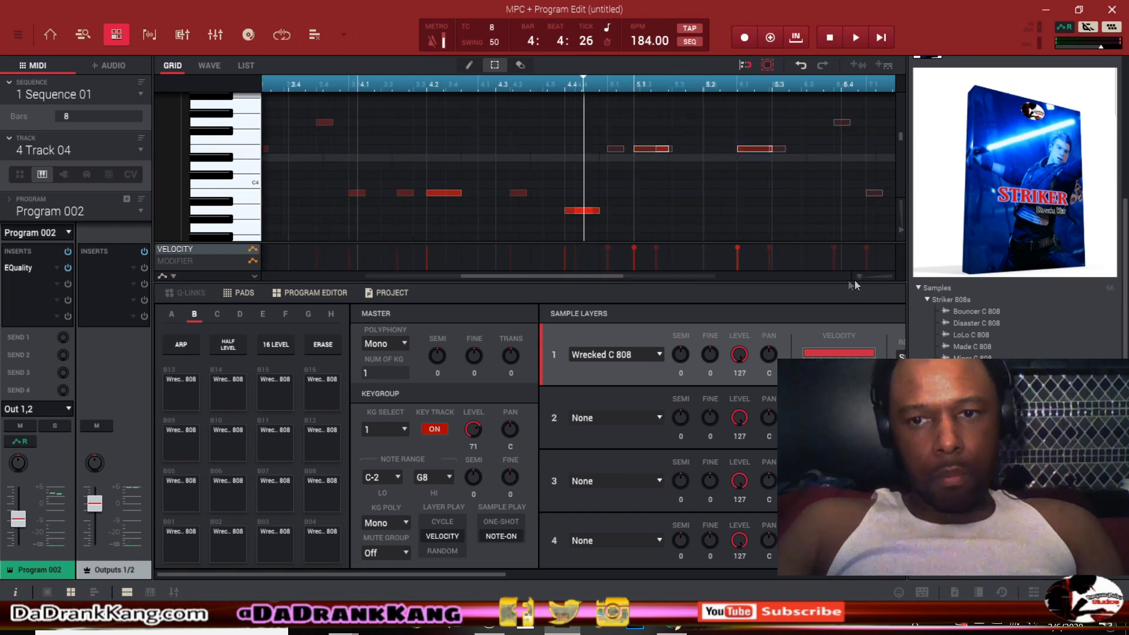
pyautogui.click(855, 38)
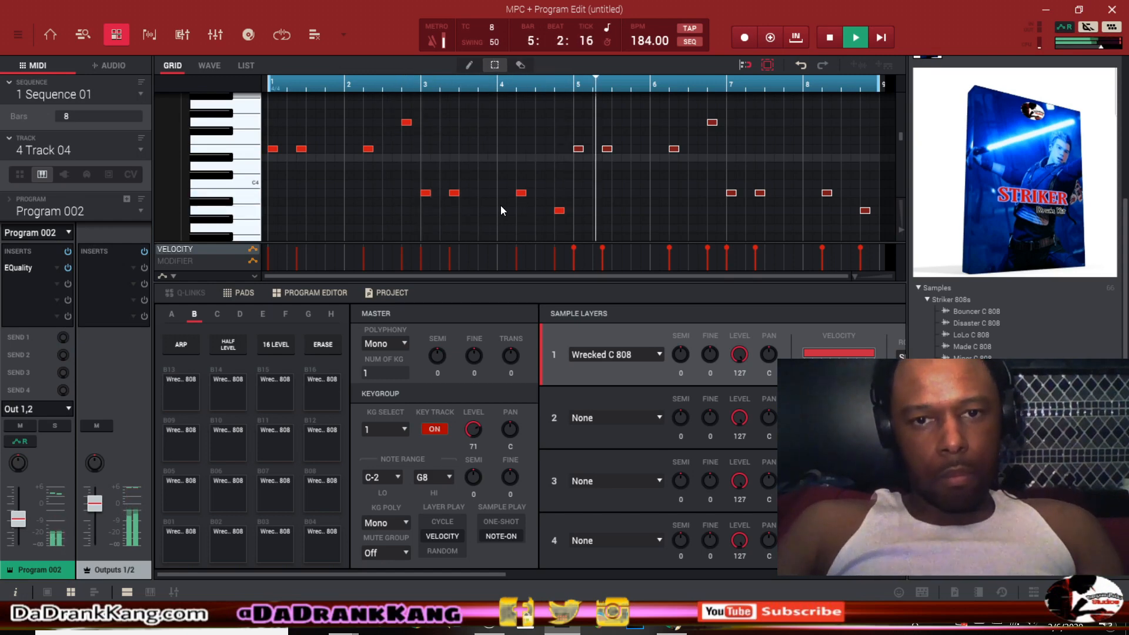
pyautogui.click(854, 37)
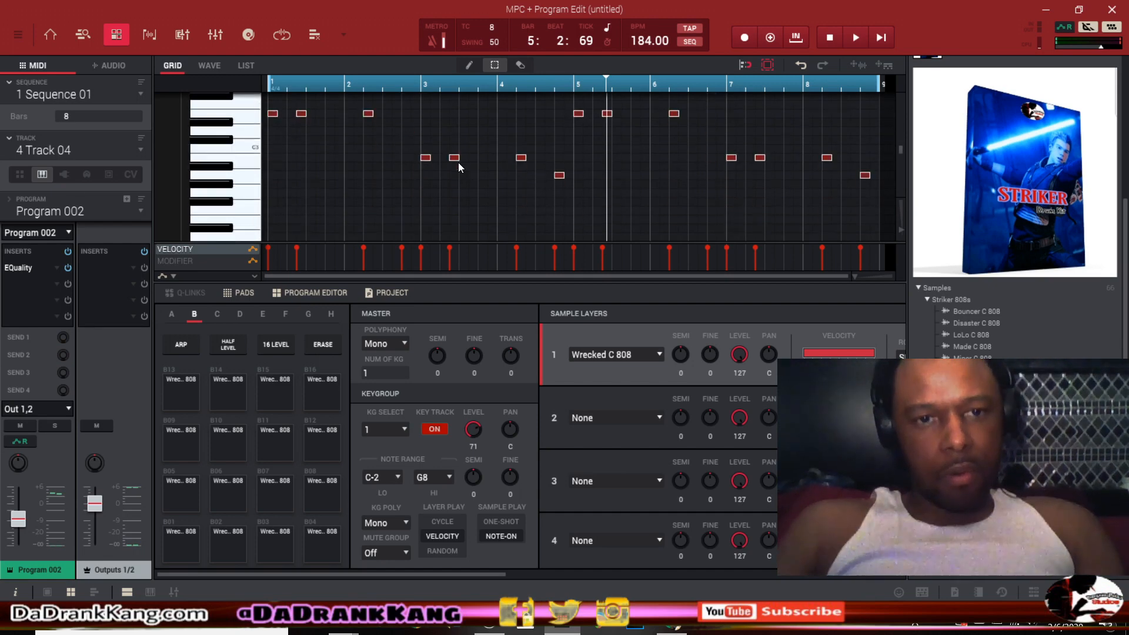
pyautogui.click(855, 37)
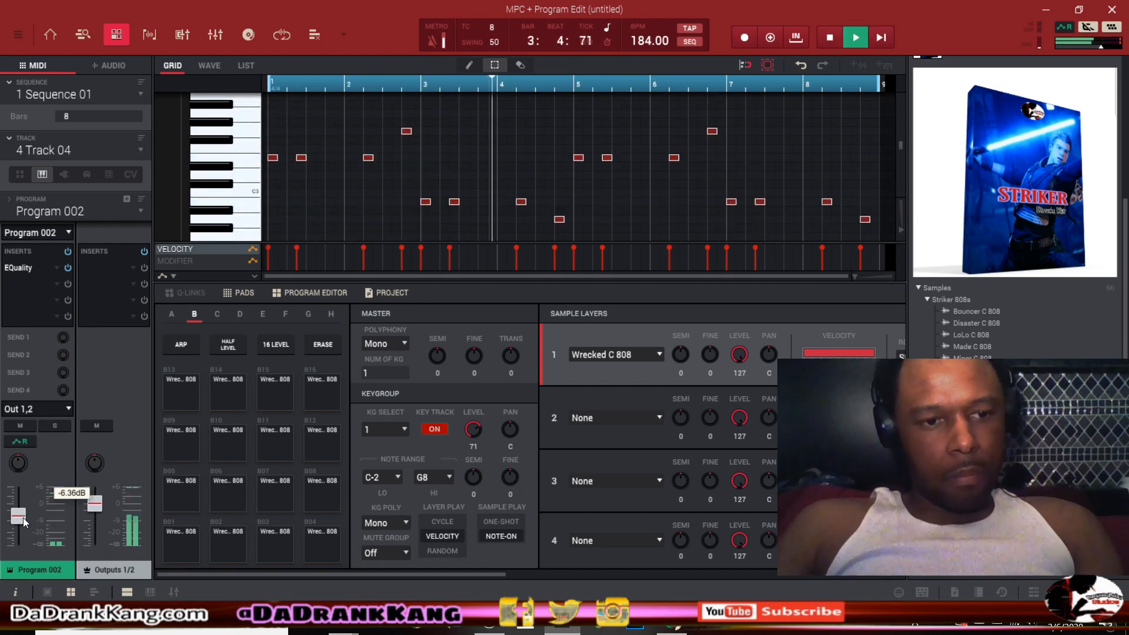
pyautogui.click(855, 37)
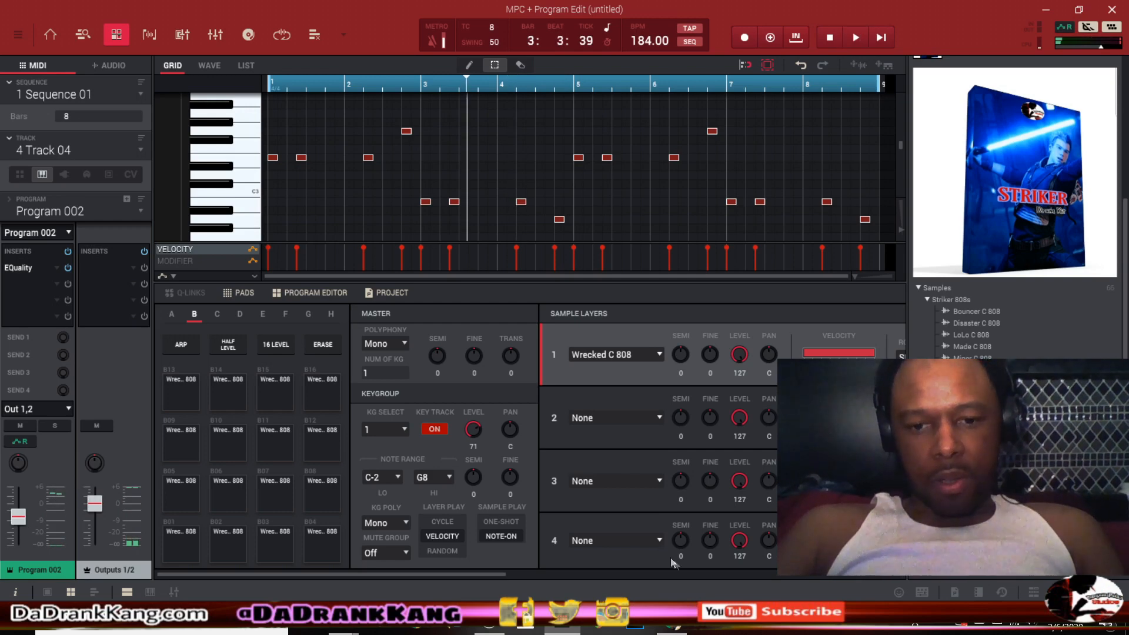
pyautogui.moveTo(475, 583)
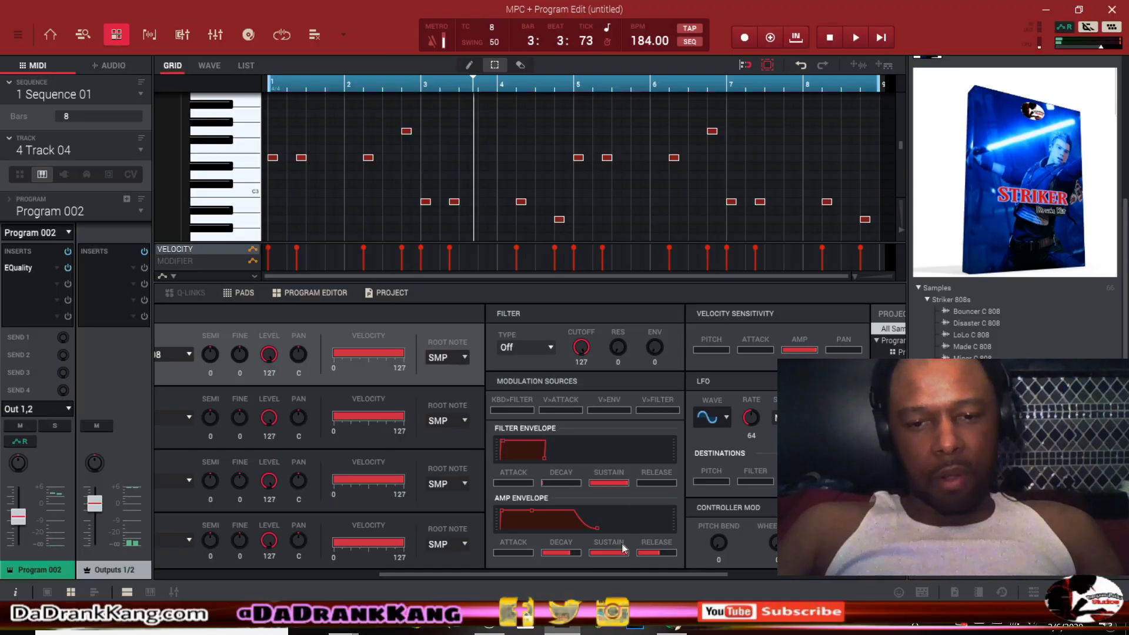
pyautogui.moveTo(608, 539)
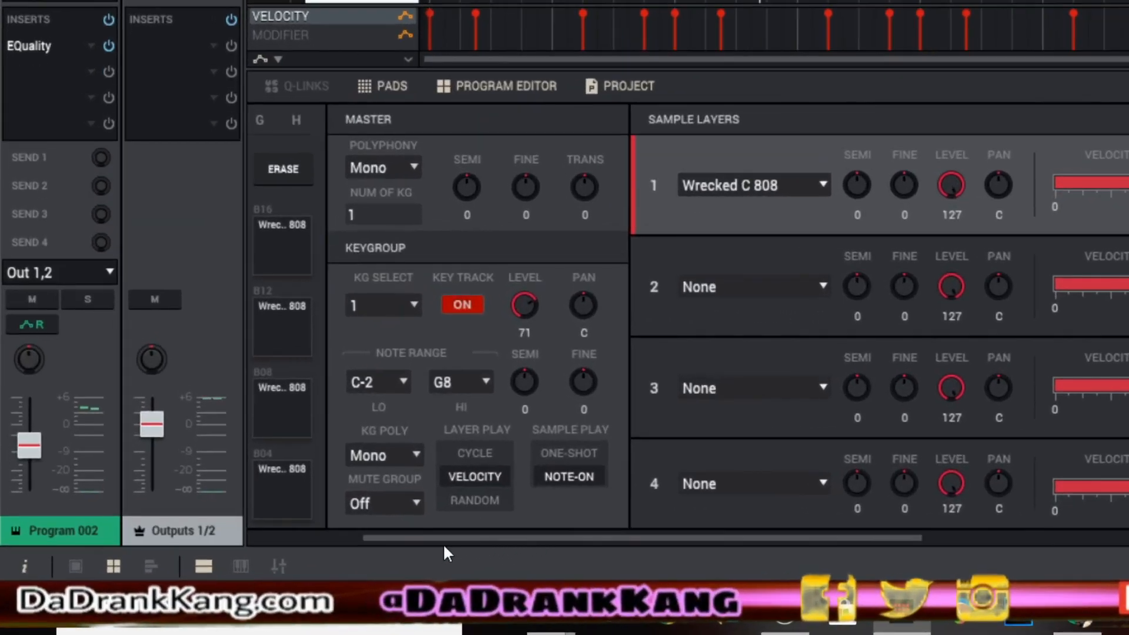
# - Bring Program 002's Sample Layers, Filter and Amp Envelope sections into view
pyautogui.click(383, 167)
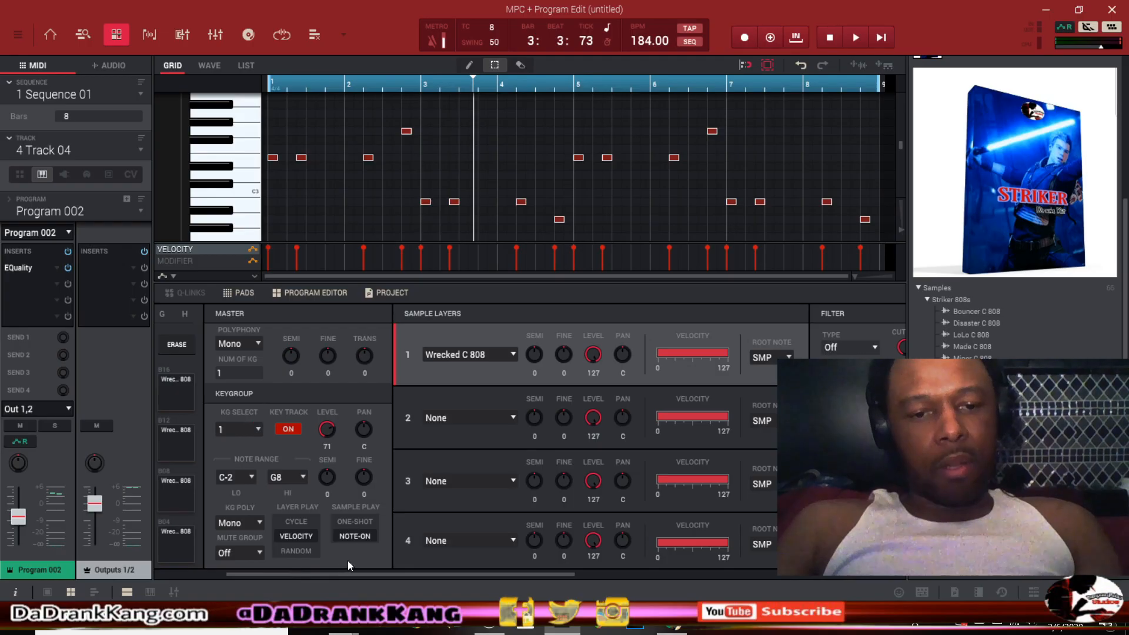
pyautogui.moveTo(358, 571)
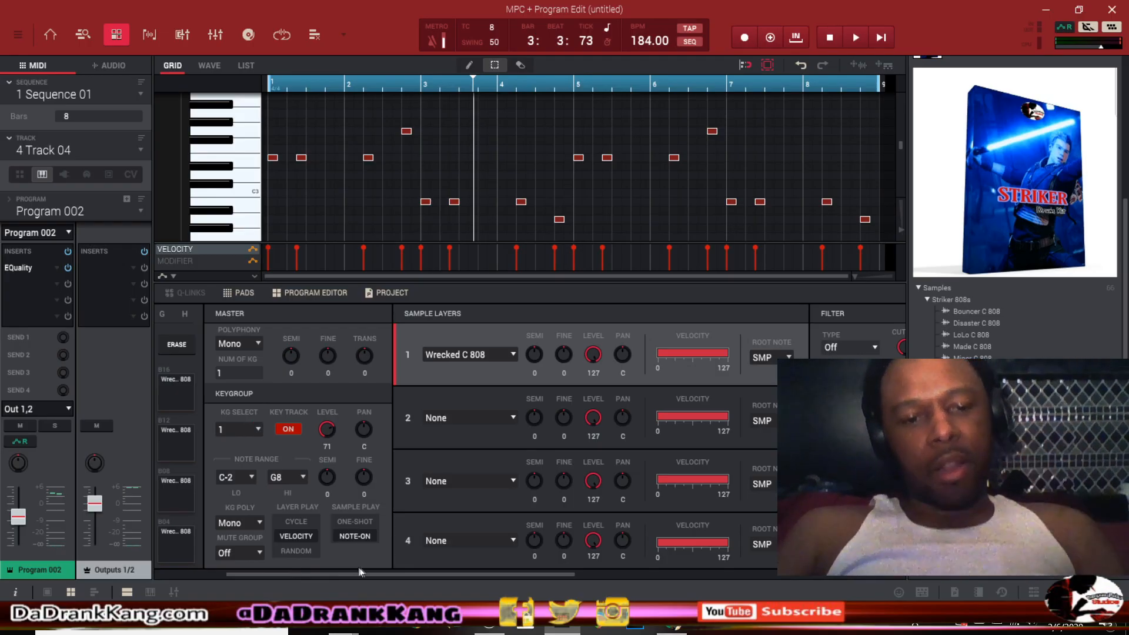
pyautogui.moveTo(400, 582)
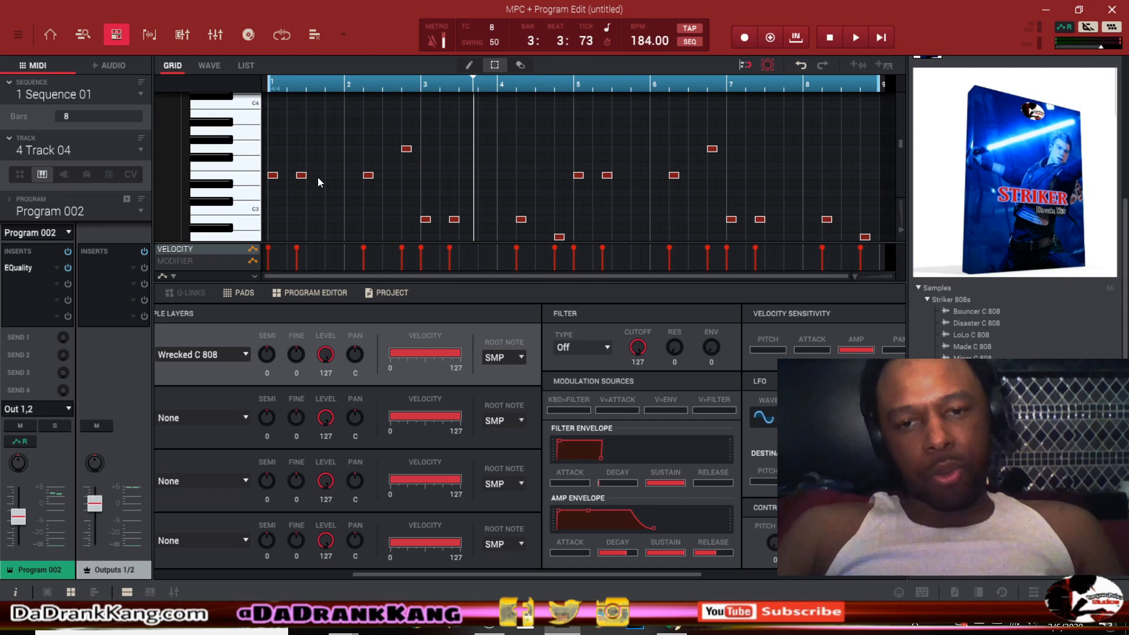
pyautogui.moveTo(268, 177)
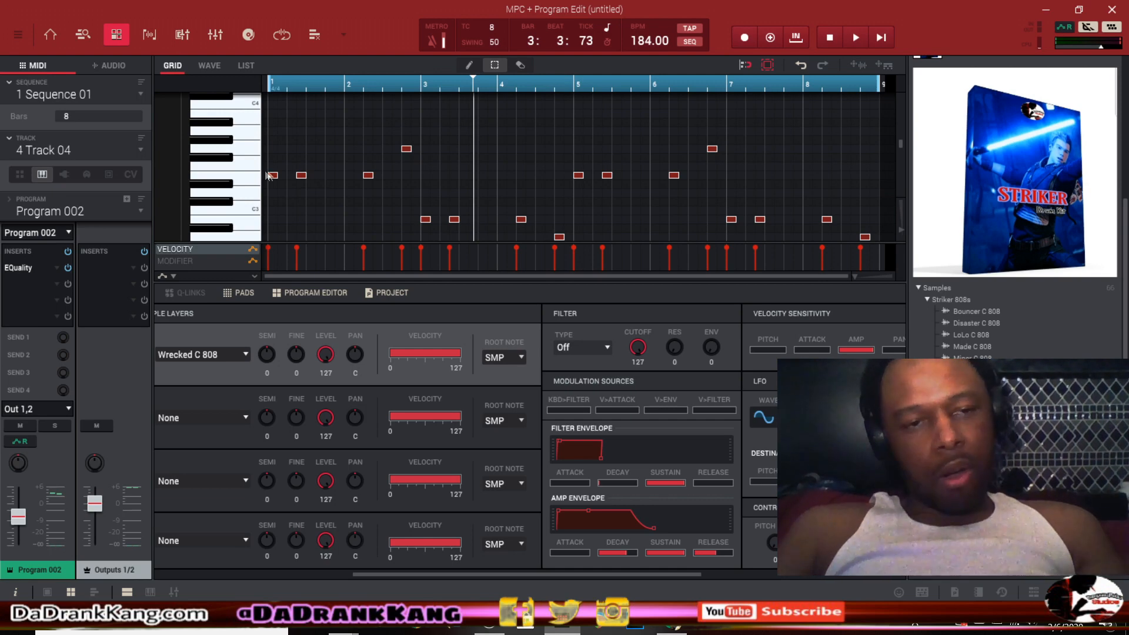
pyautogui.moveTo(284, 209)
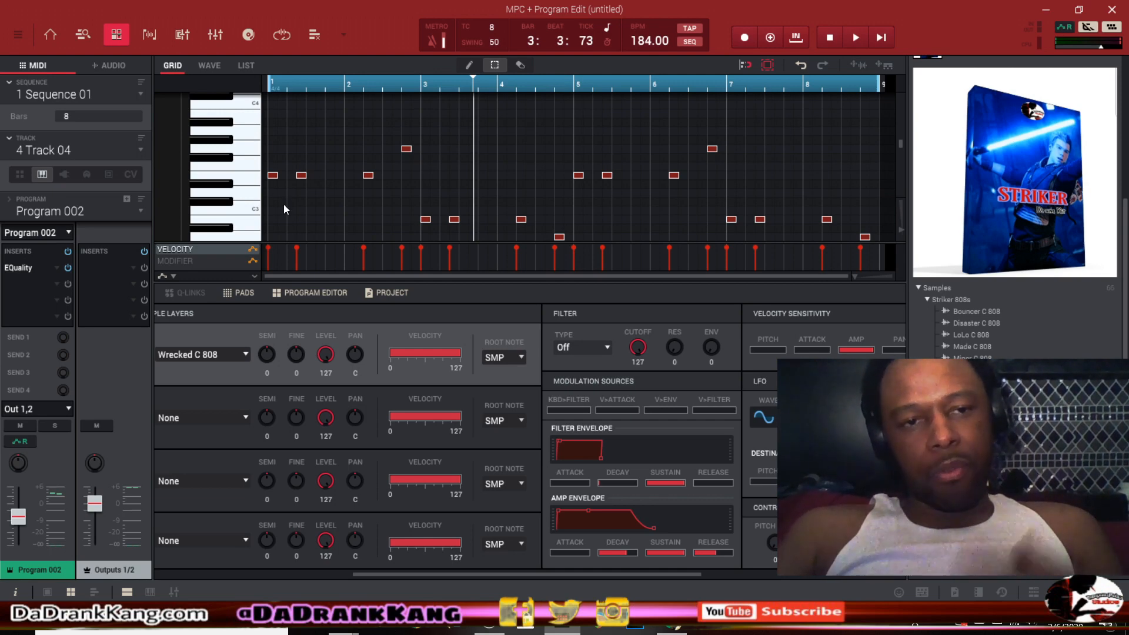
pyautogui.moveTo(298, 187)
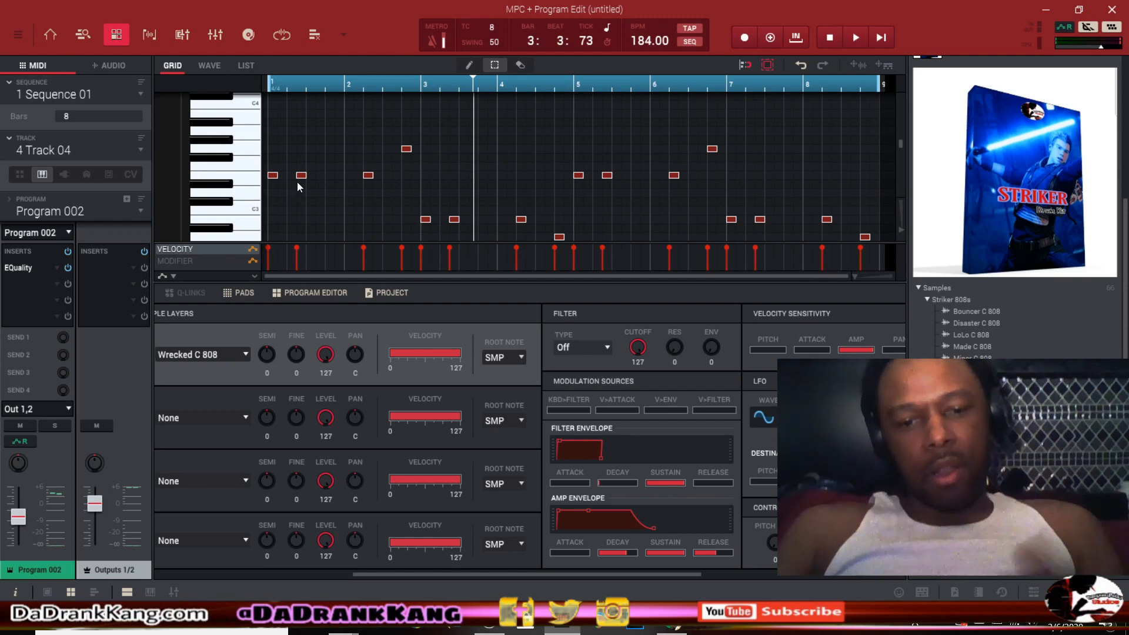
pyautogui.moveTo(329, 192)
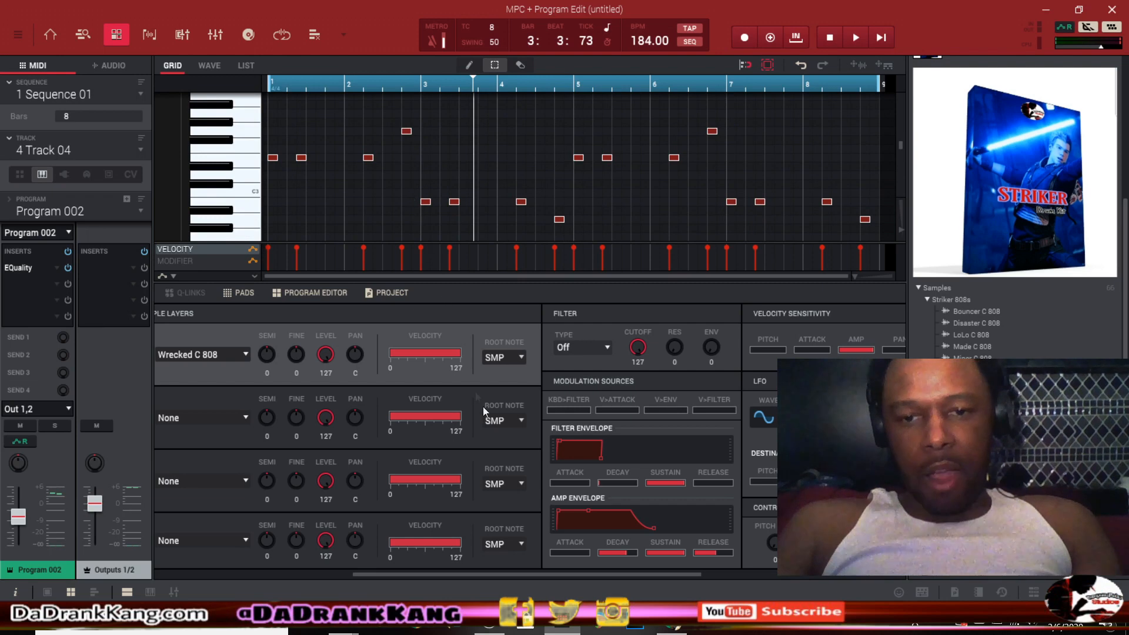
pyautogui.moveTo(515, 458)
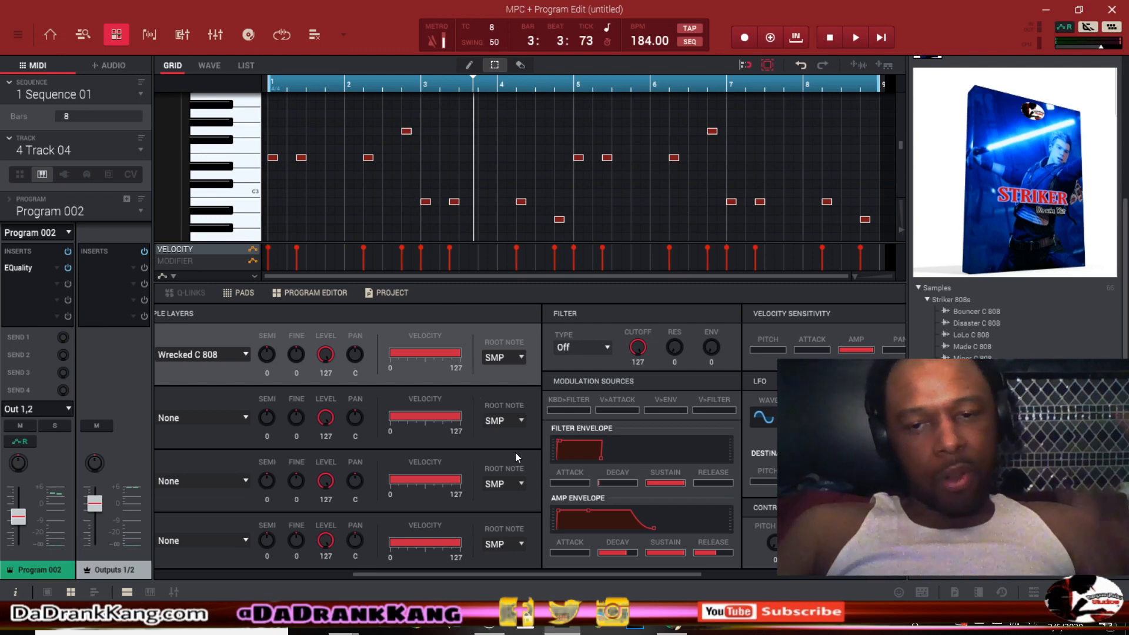
pyautogui.moveTo(515, 453)
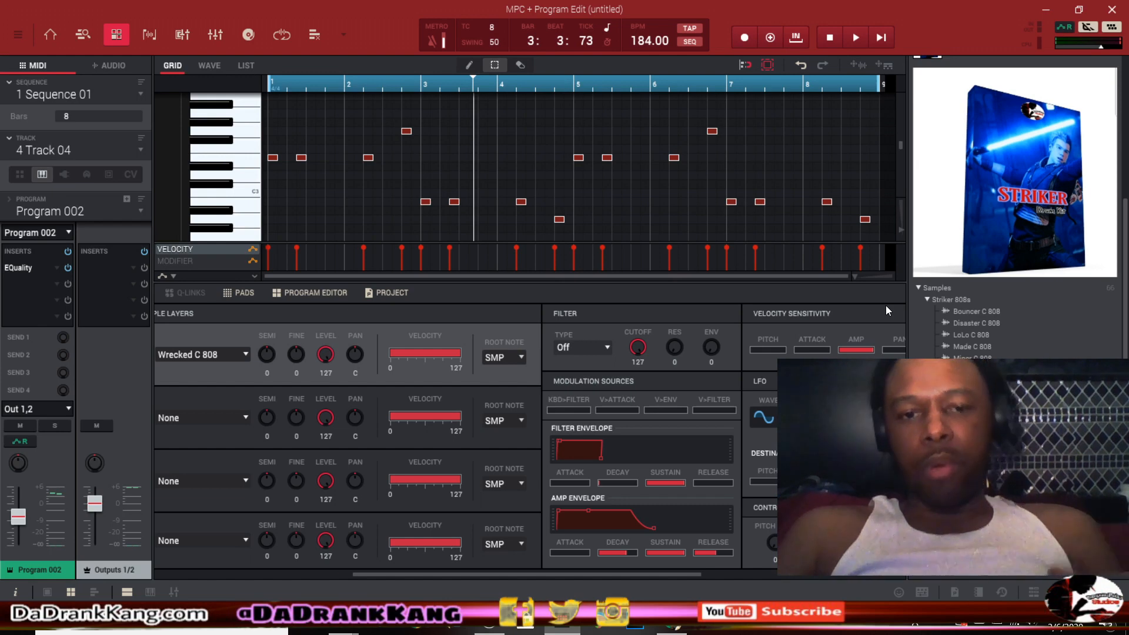
pyautogui.moveTo(836, 318)
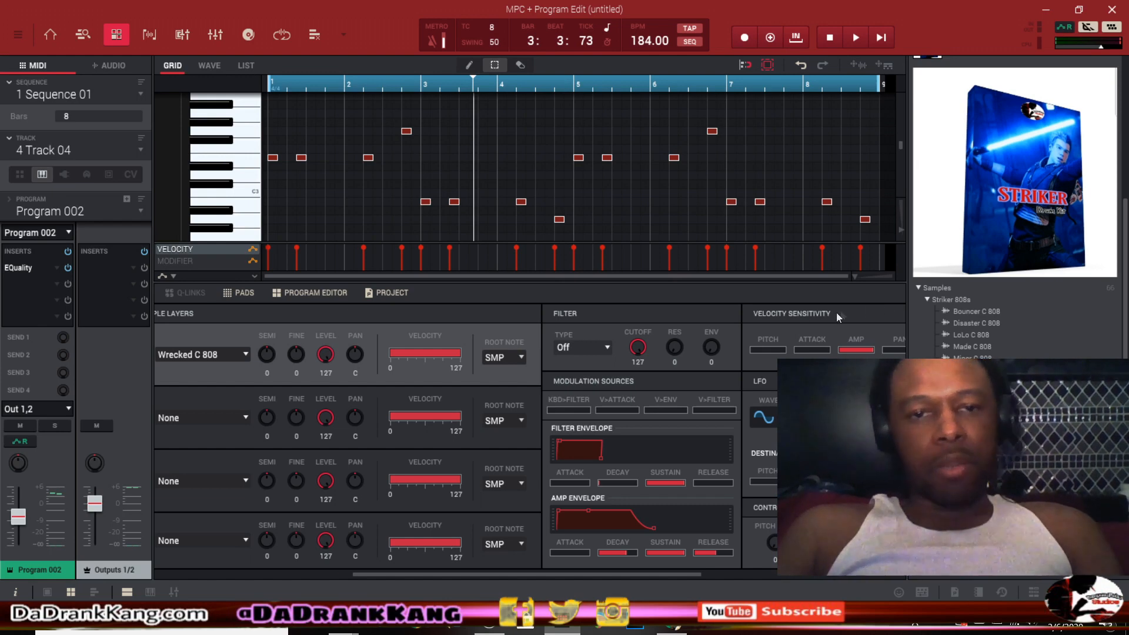
pyautogui.moveTo(685, 213)
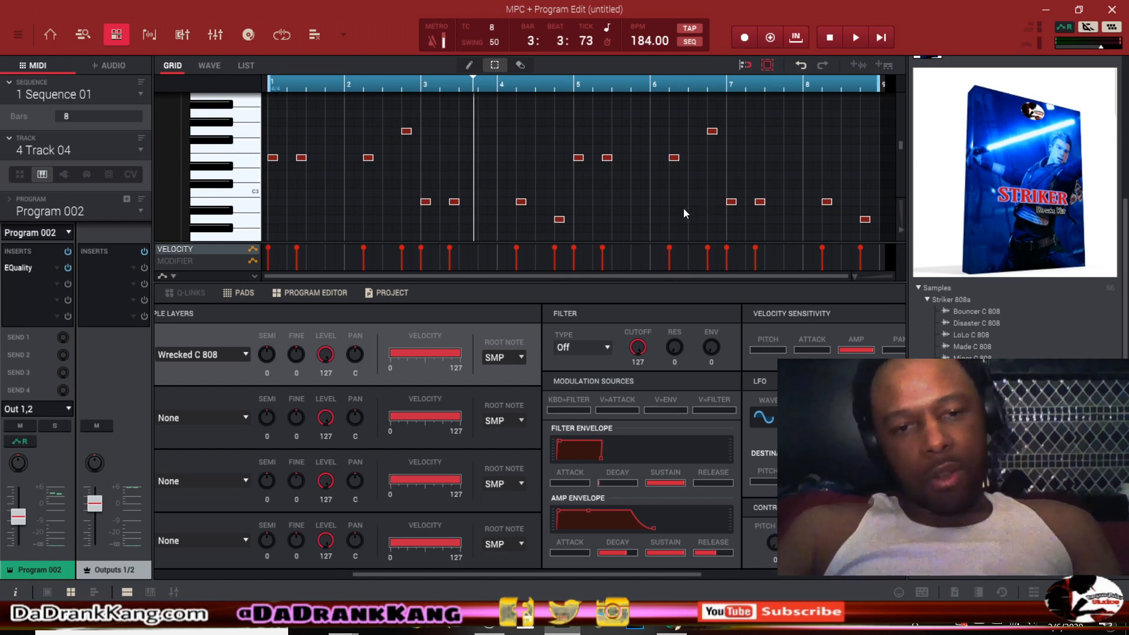